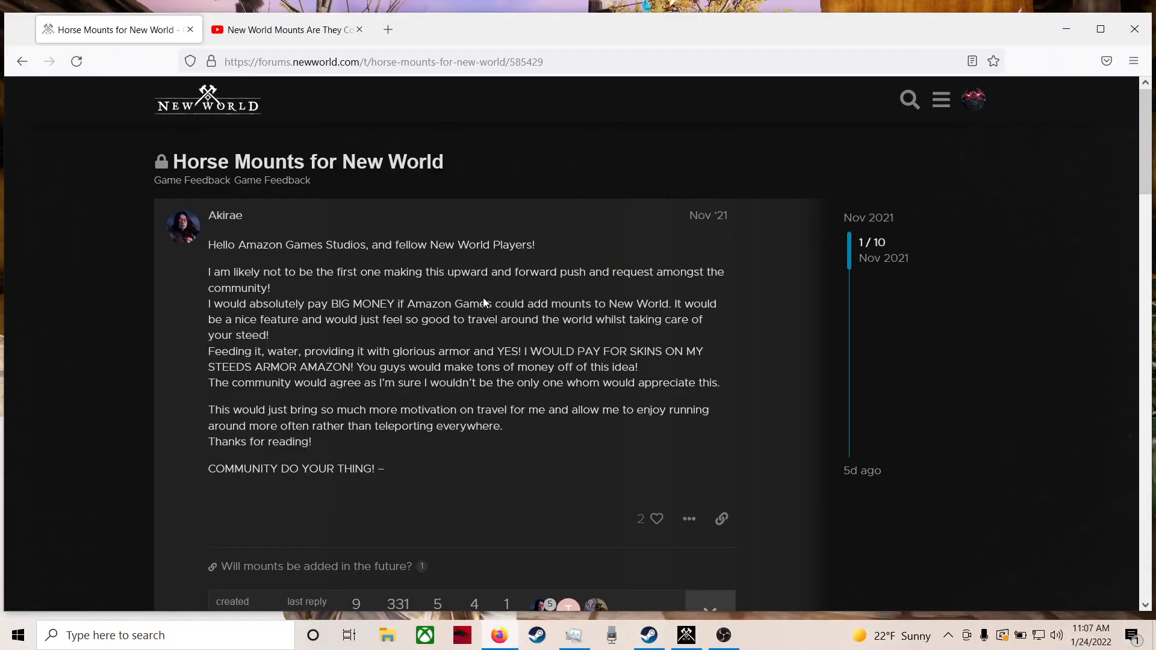
{"action": "mouse_move", "coordinate": [516, 269]}
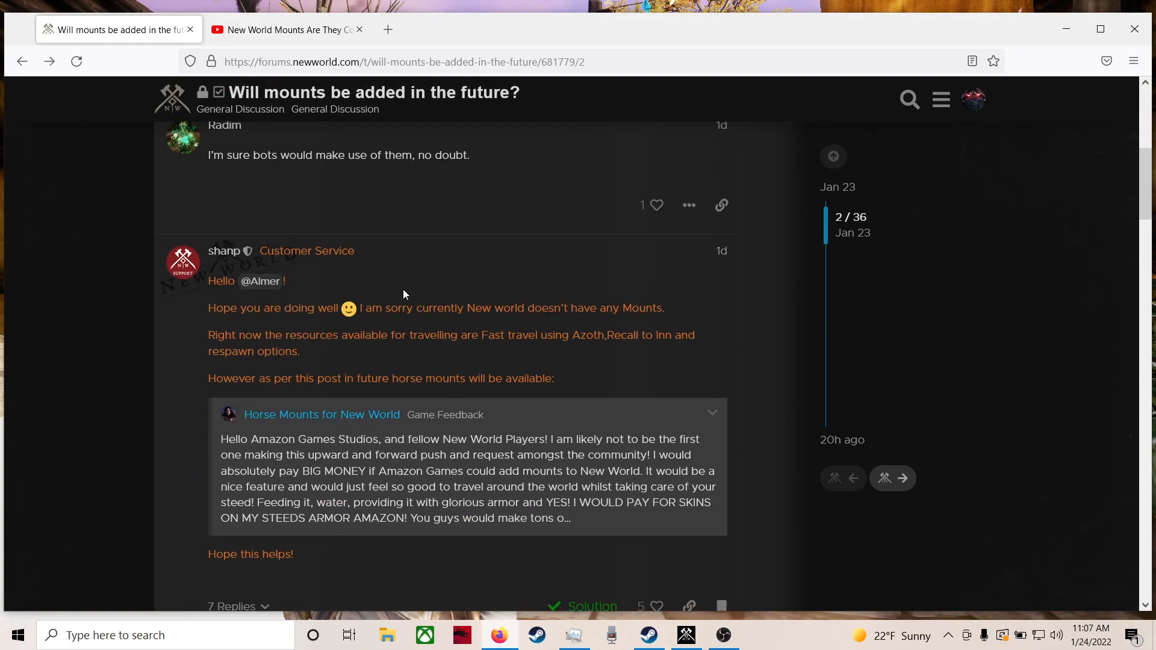
Open the quoted 'Horse Mounts for New World' post and read it, highlighting passages
{"action": "left_click", "coordinate": [322, 414]}
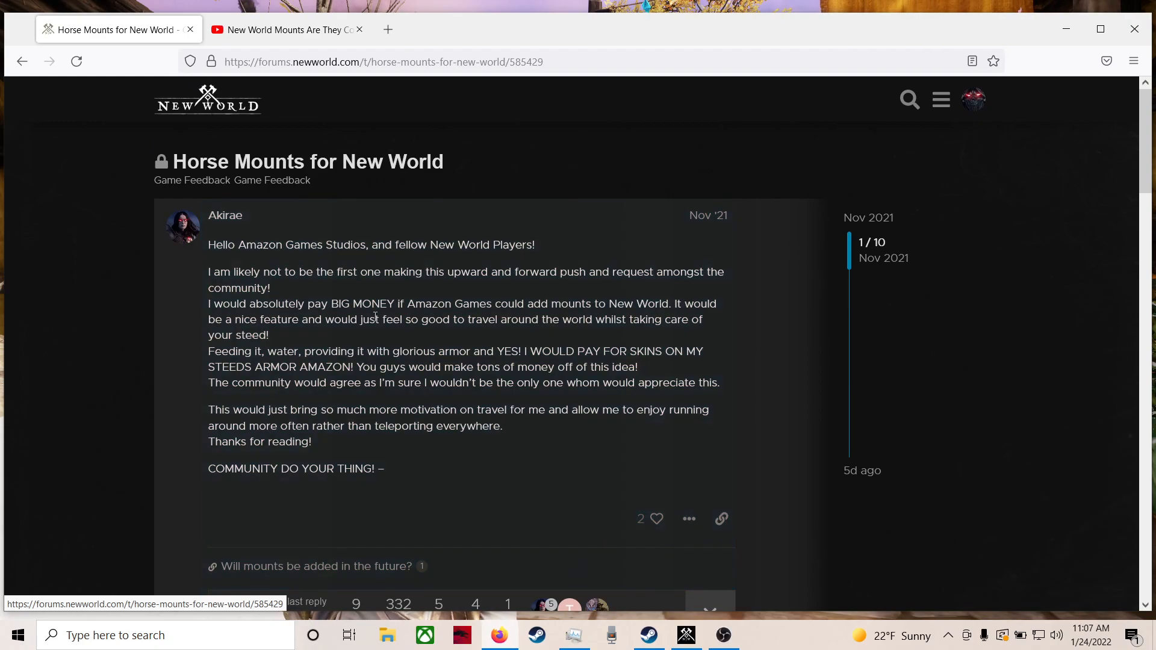
{"action": "mouse_move", "coordinate": [307, 321]}
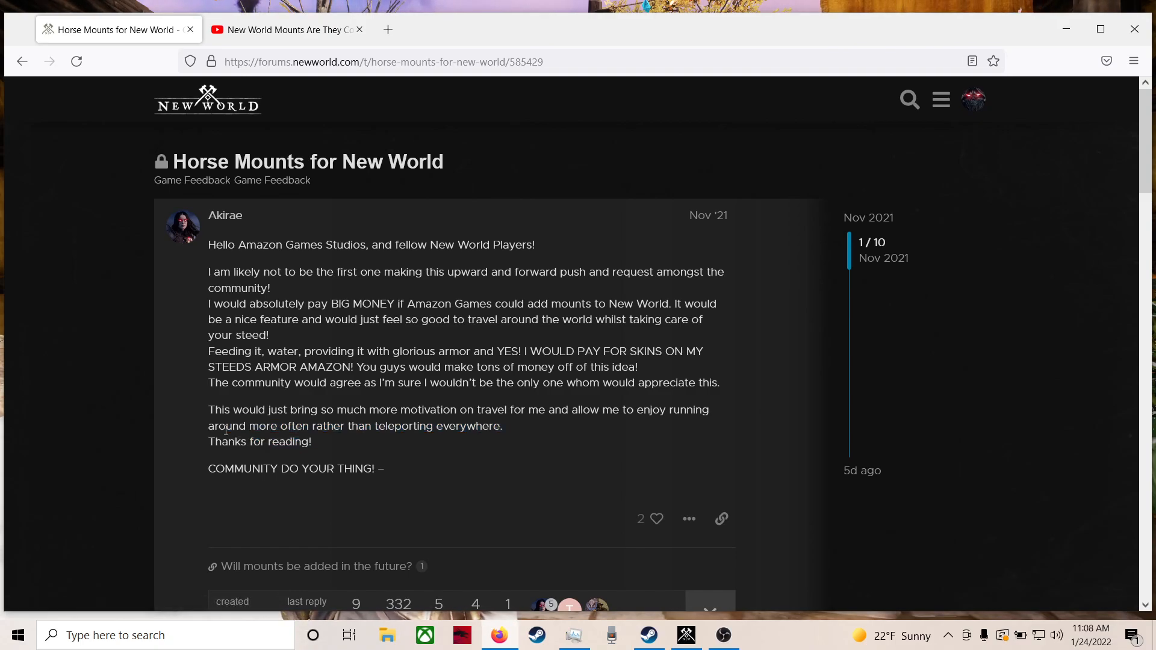
{"action": "left_click_drag", "start_coordinate": [249, 425], "coordinate": [311, 441]}
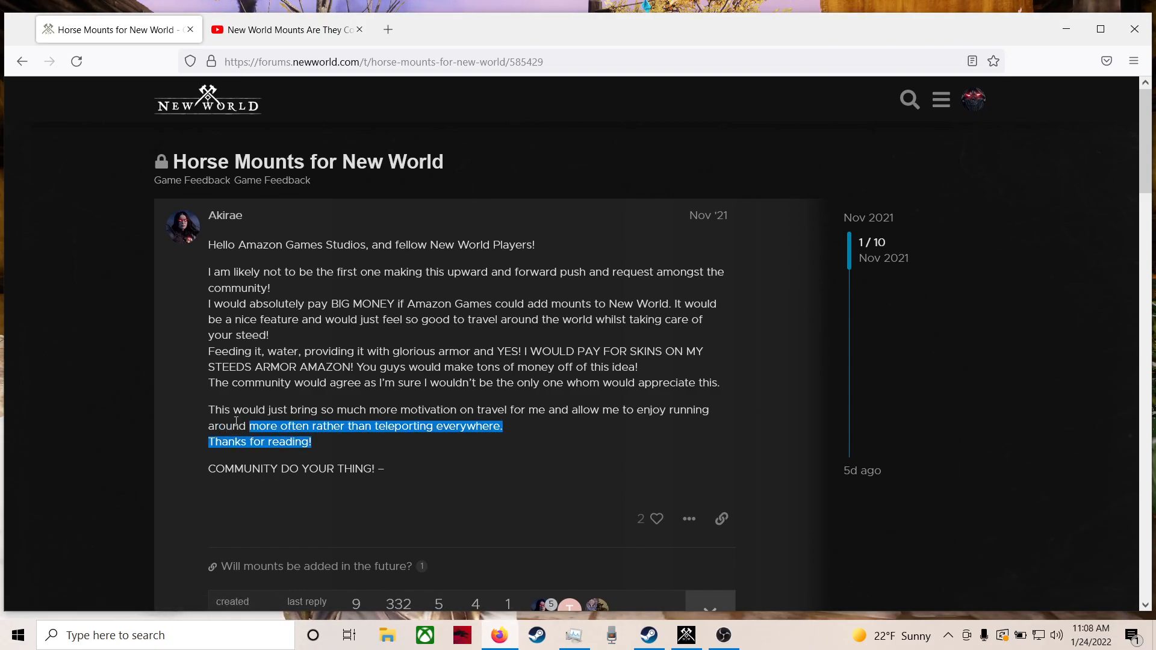
{"action": "left_click_drag", "start_coordinate": [249, 425], "coordinate": [209, 410]}
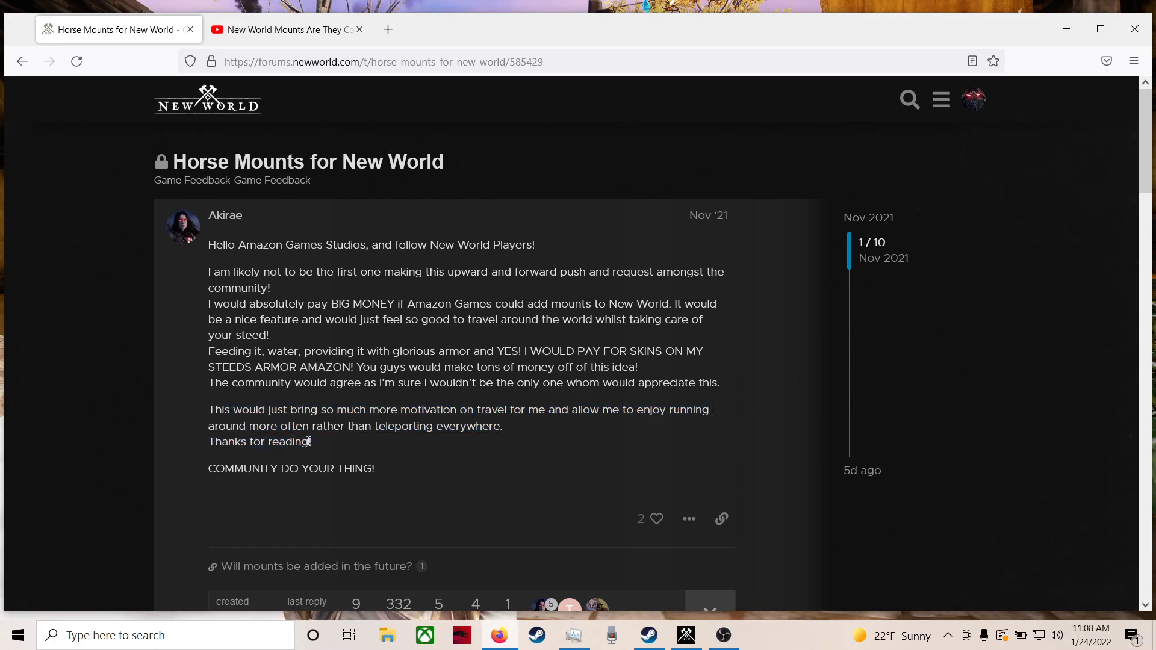
{"action": "left_click_drag", "start_coordinate": [209, 272], "coordinate": [384, 469]}
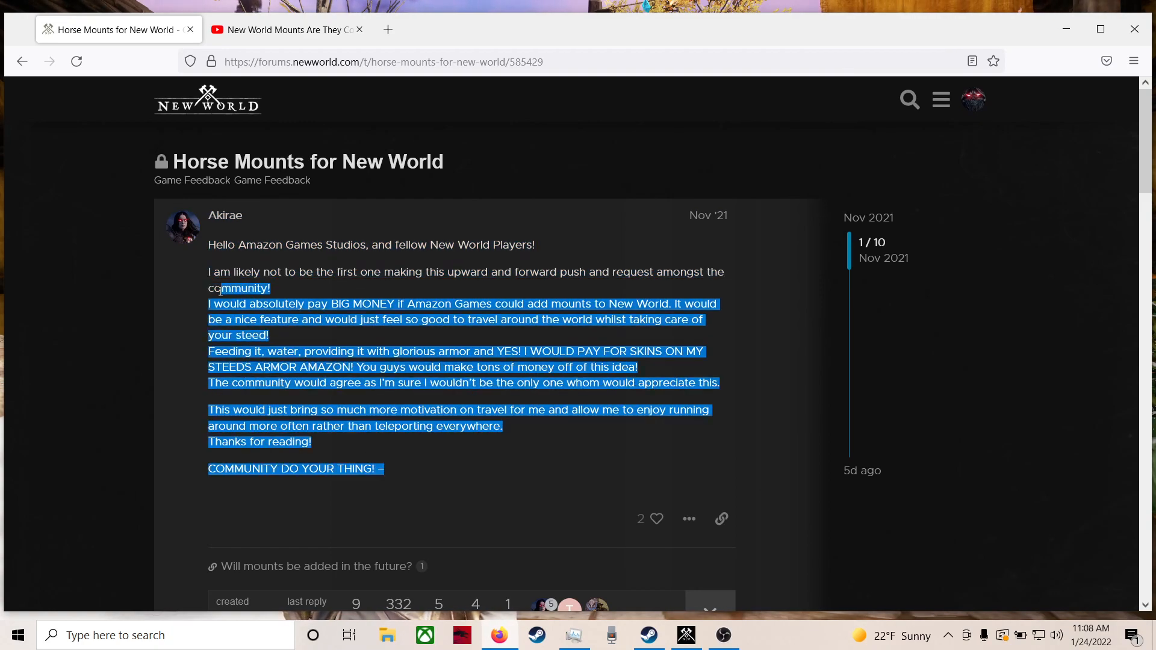
{"action": "left_click", "coordinate": [239, 117]}
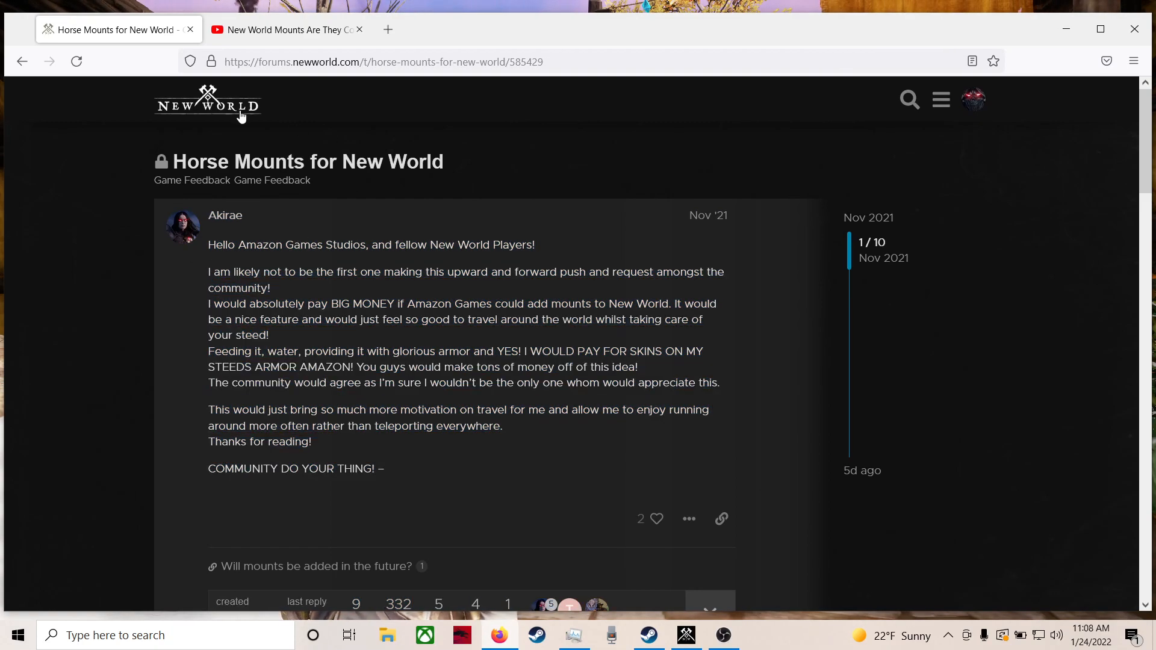
Go back to 'Will mounts be added in the future?' and highlight support's promise about horse mounts
{"action": "left_click", "coordinate": [318, 565]}
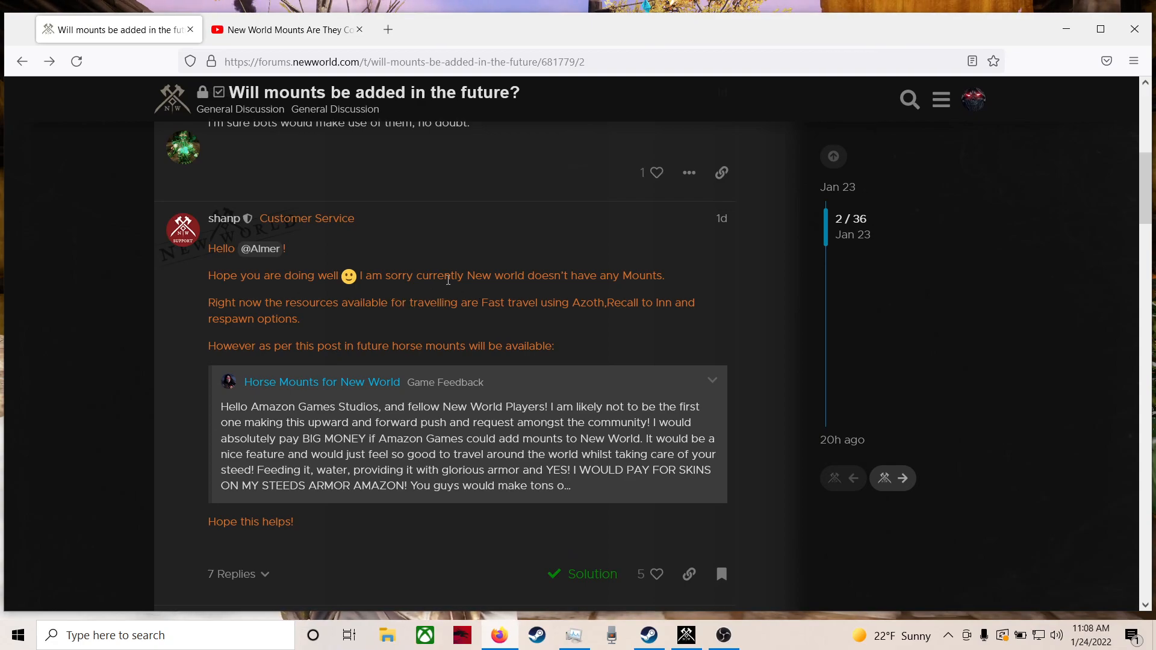
{"action": "mouse_move", "coordinate": [413, 326]}
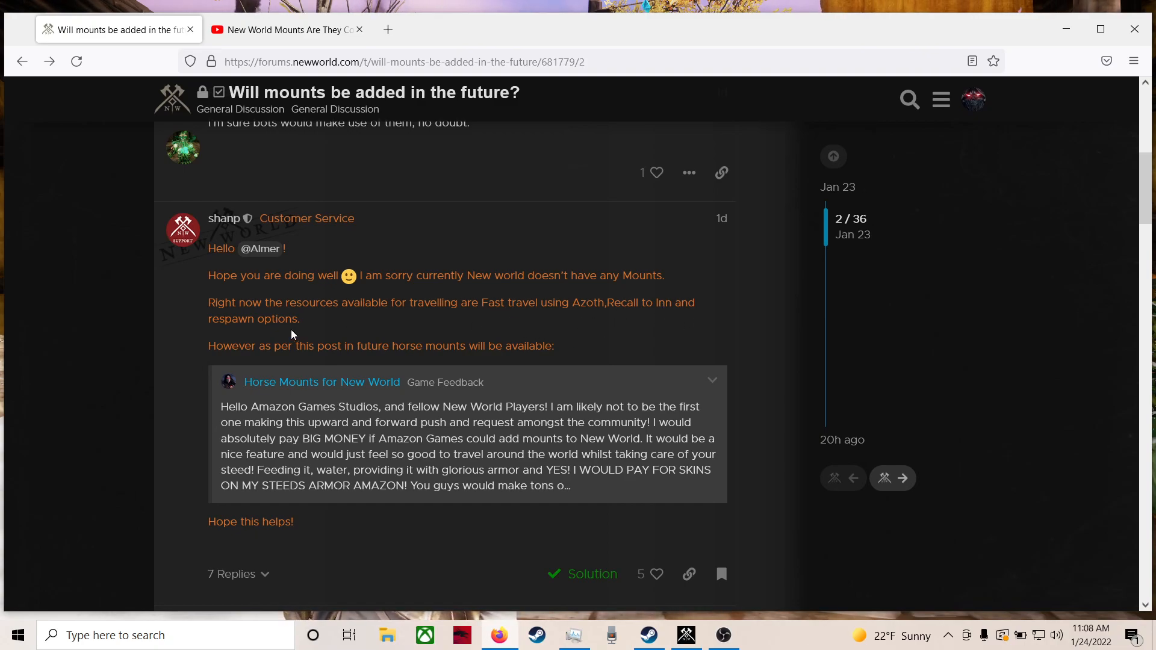
{"action": "mouse_move", "coordinate": [299, 361]}
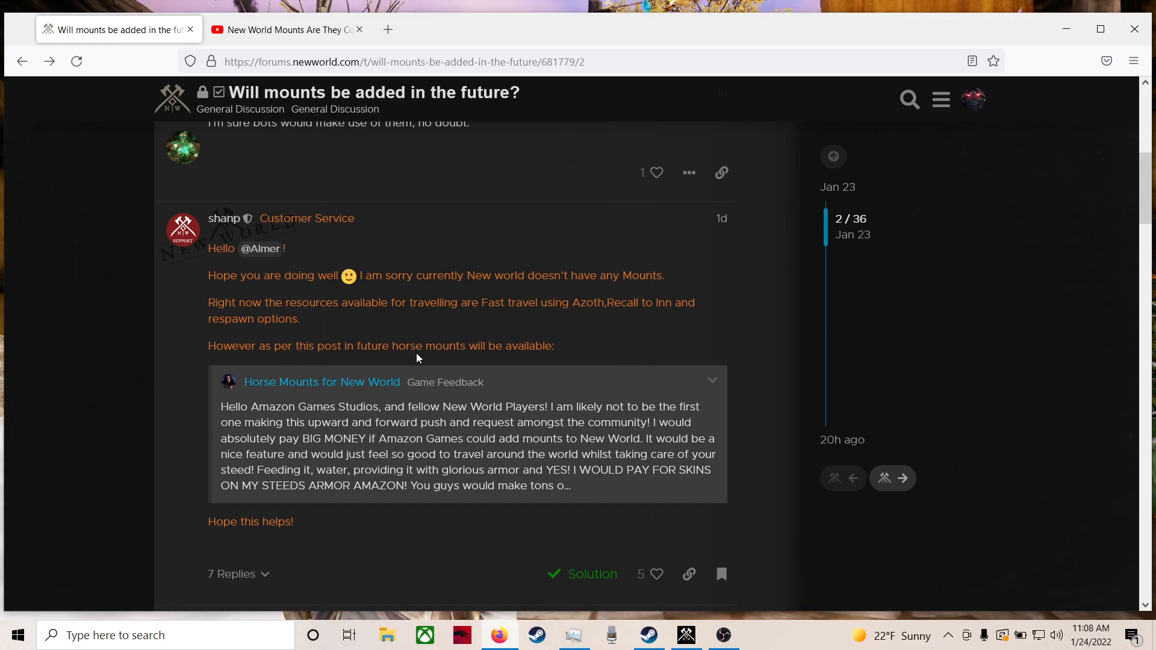
{"action": "left_click_drag", "start_coordinate": [209, 346], "coordinate": [554, 345]}
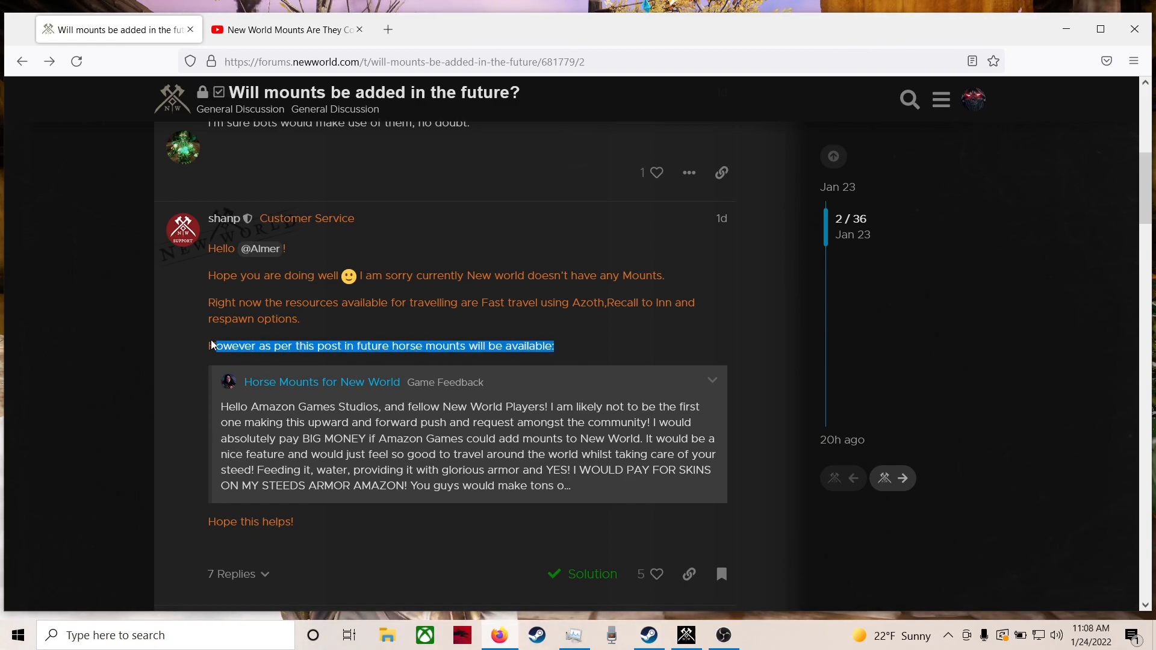
{"action": "left_click_drag", "start_coordinate": [210, 346], "coordinate": [489, 345]}
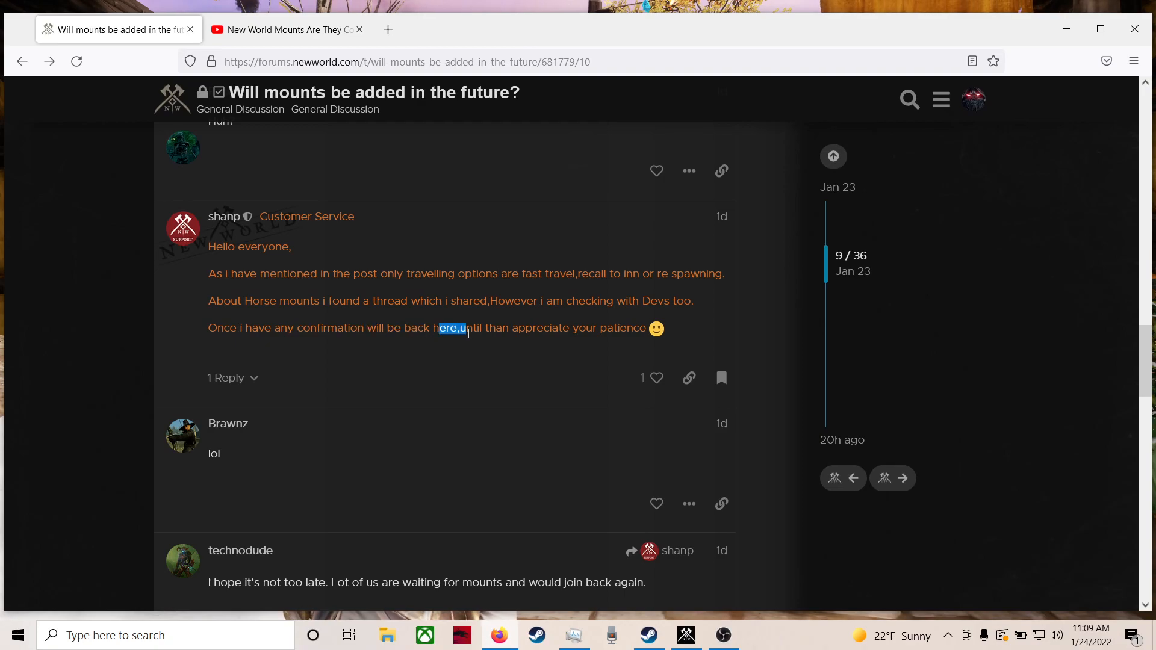
{"action": "mouse_move", "coordinate": [578, 352]}
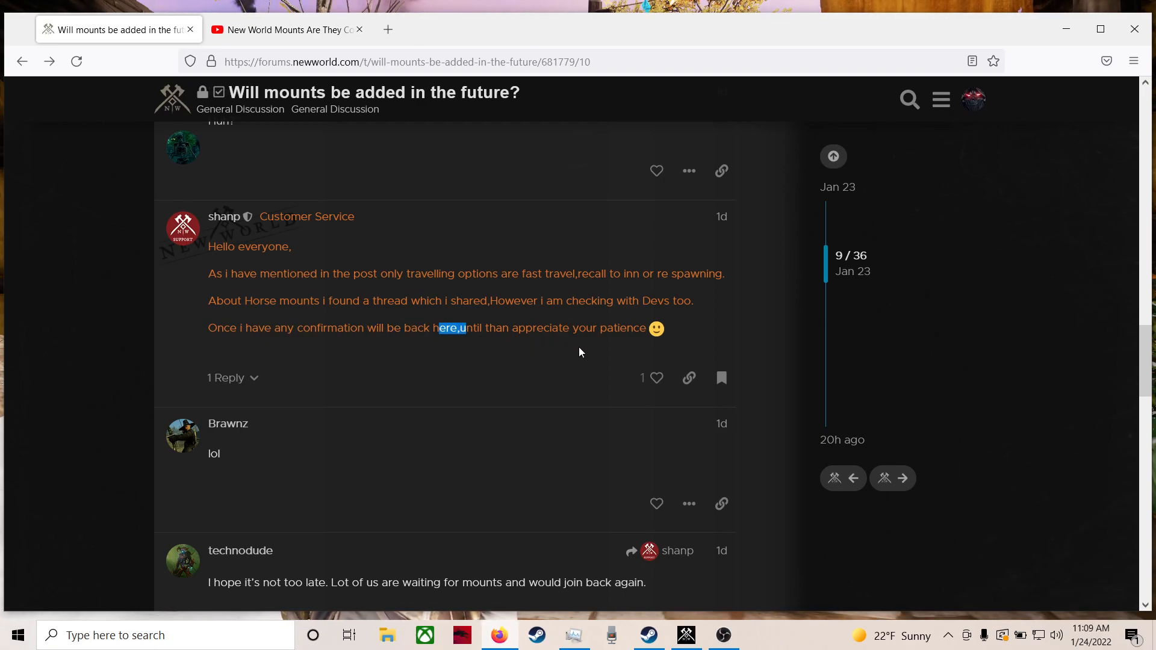
{"action": "mouse_move", "coordinate": [478, 354]}
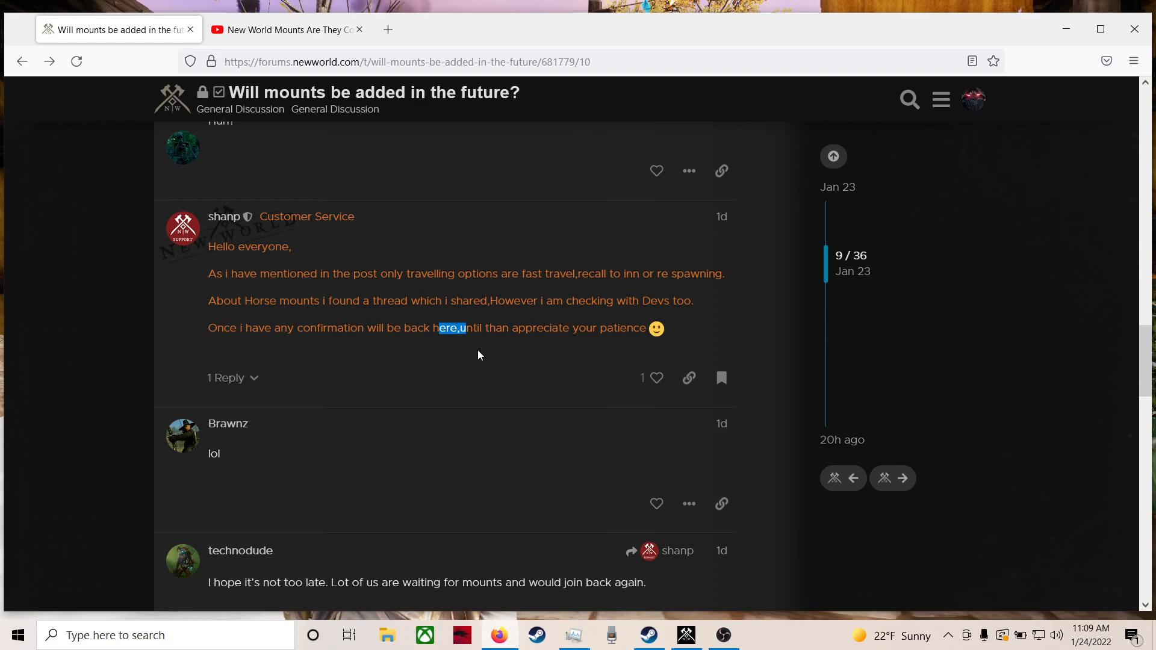
Scroll to the last Customer Service reply (34/36) above the CLOSED notice
{"action": "scroll", "scroll_direction": "down", "scroll_amount": 3}
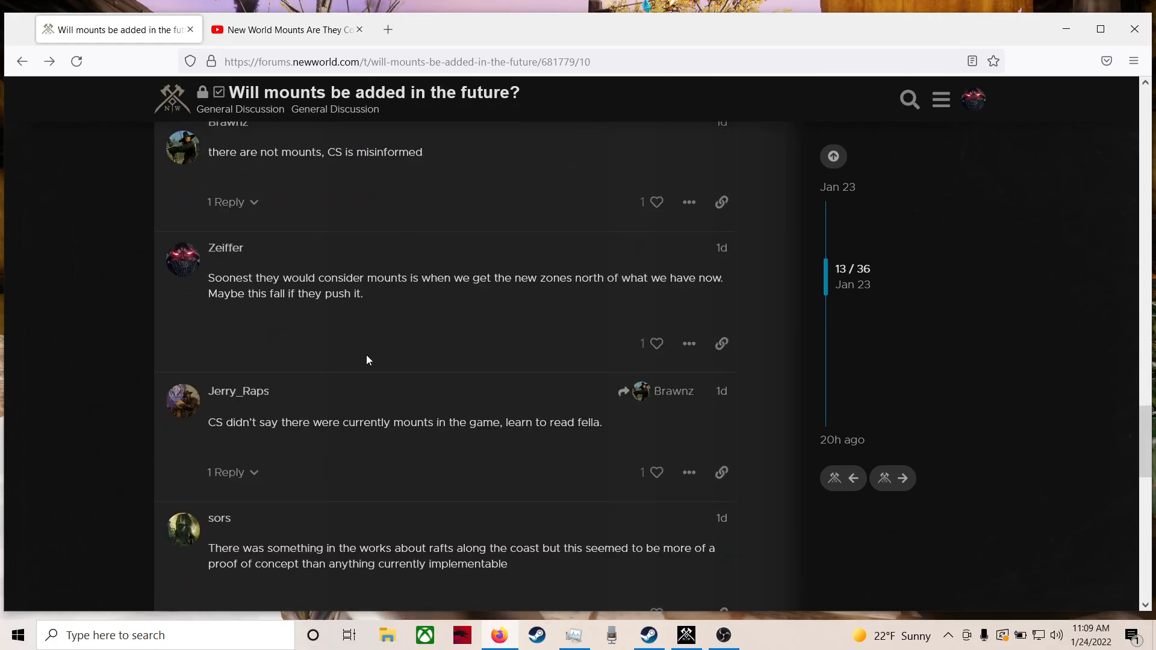
{"action": "scroll", "scroll_direction": "down", "scroll_amount": 3}
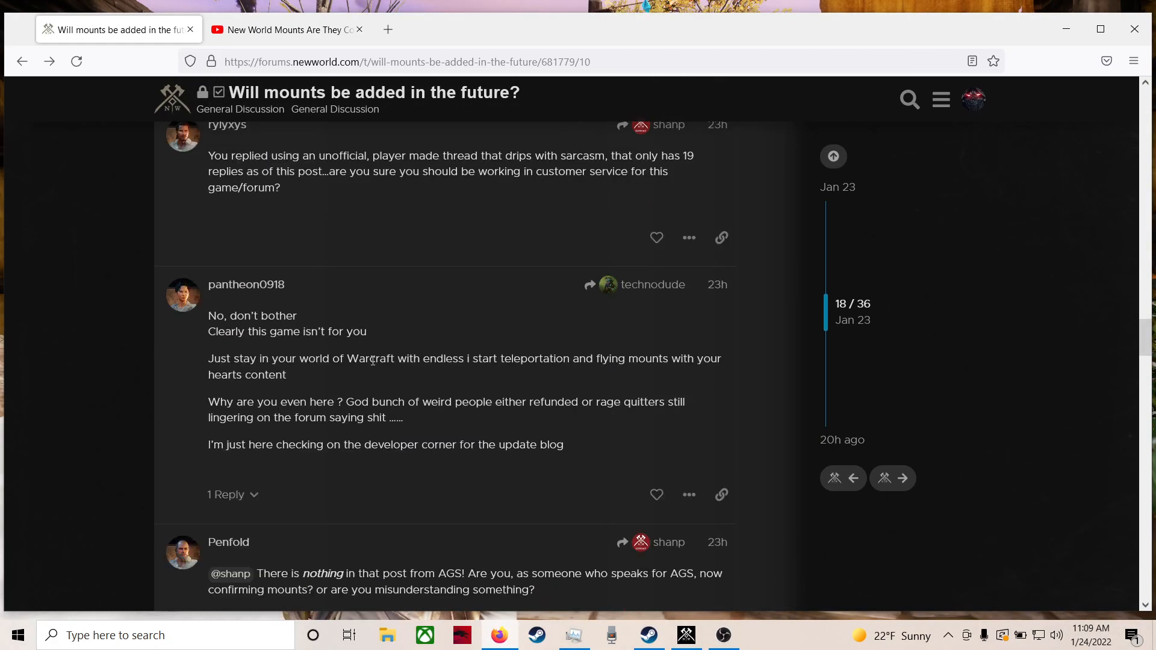
{"action": "scroll", "scroll_direction": "down", "scroll_amount": 3}
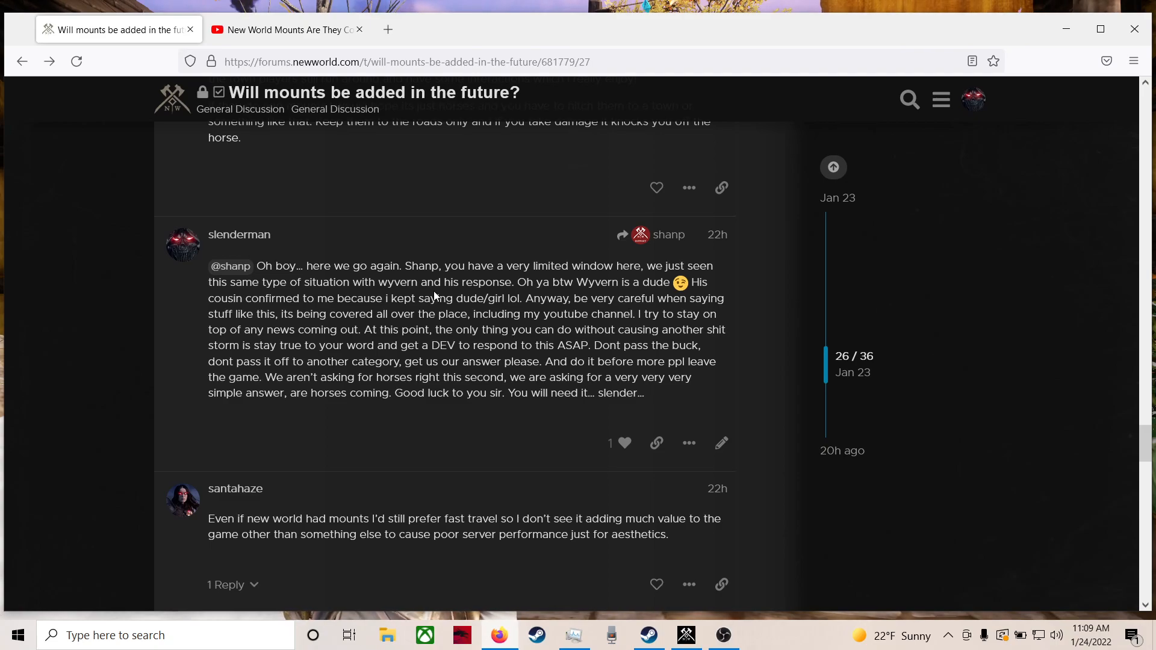
{"action": "scroll", "scroll_direction": "down", "scroll_amount": 3}
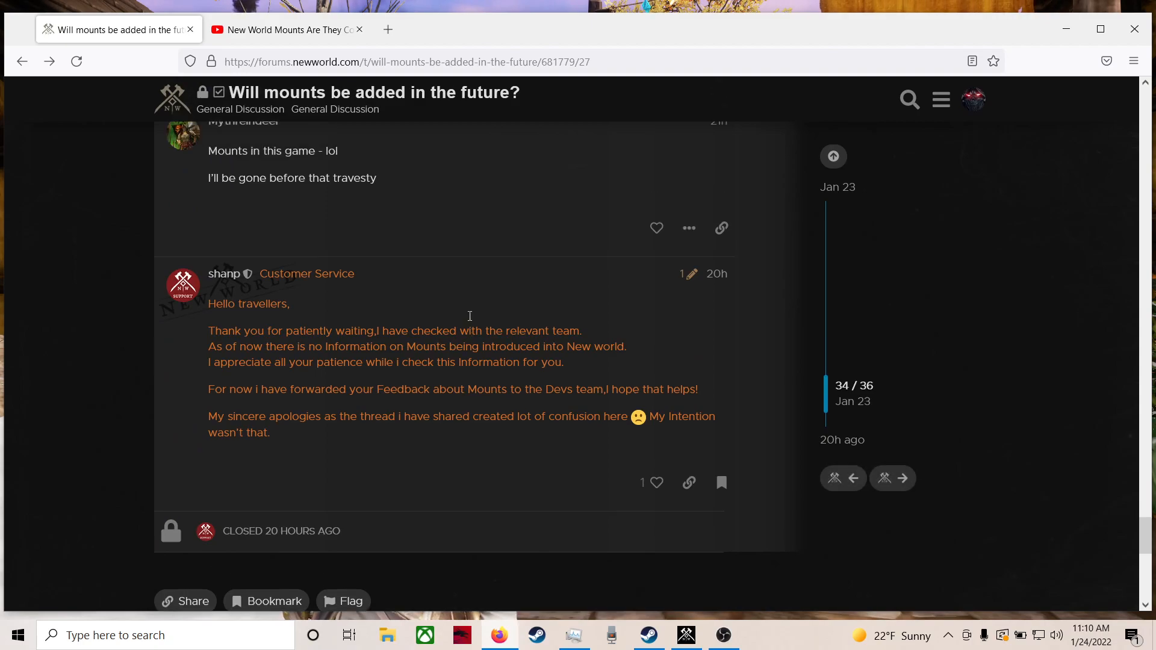
{"action": "scroll", "scroll_direction": "down", "scroll_amount": 3}
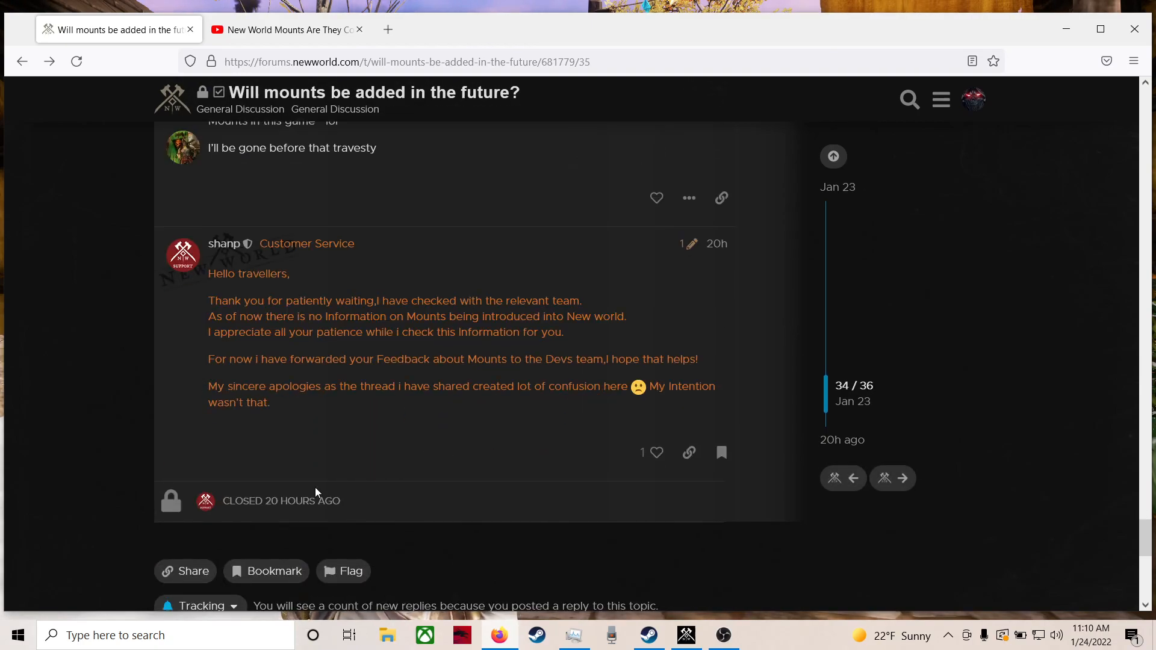
{"action": "mouse_move", "coordinate": [219, 503]}
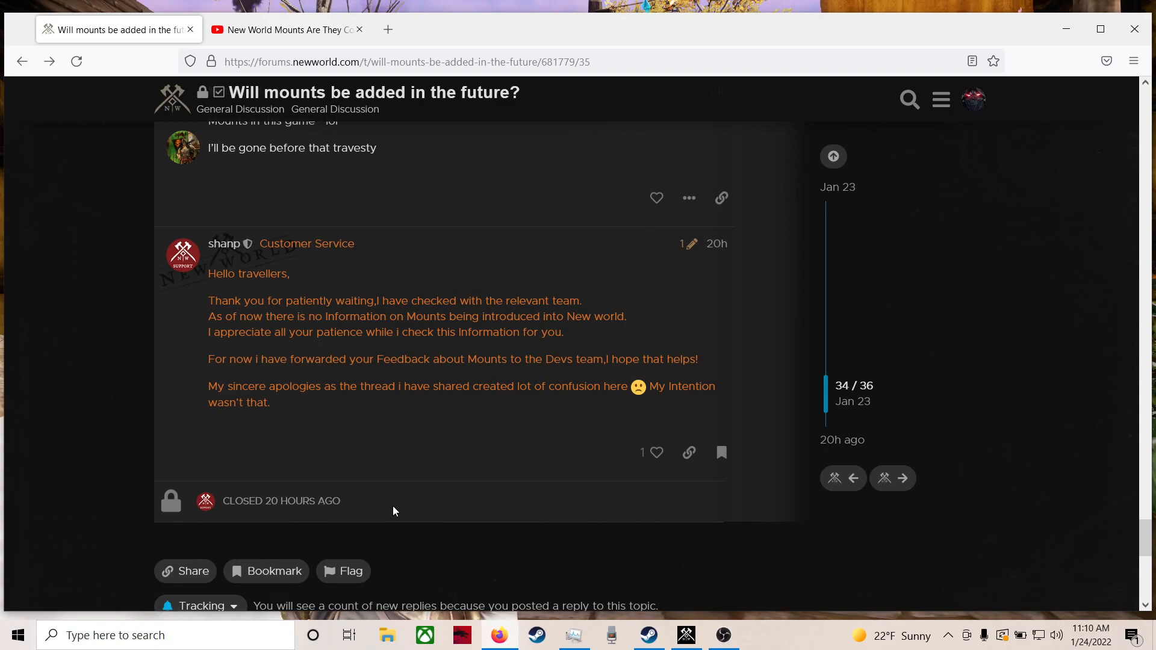
{"action": "mouse_move", "coordinate": [276, 291]}
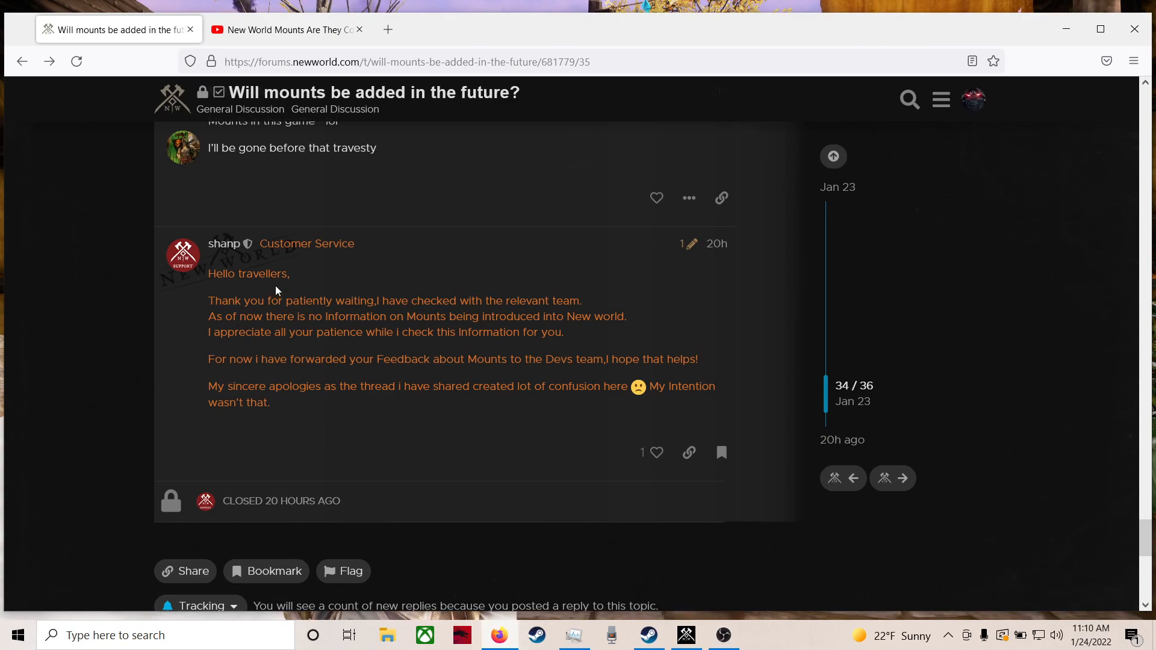
{"action": "mouse_move", "coordinate": [331, 354]}
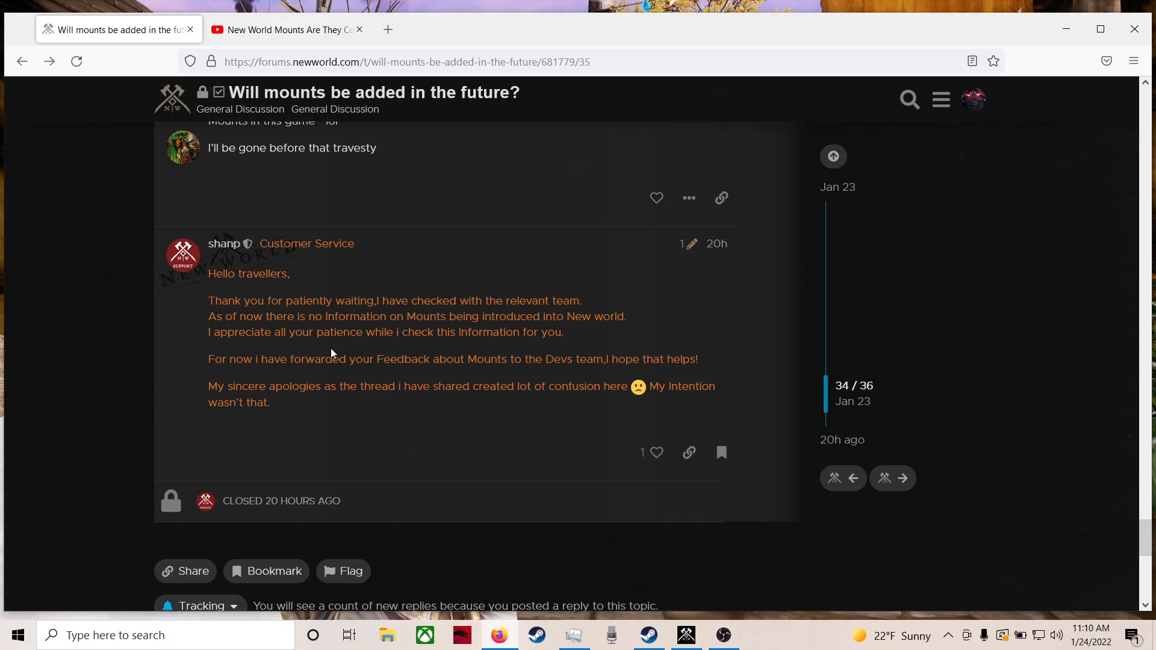
{"action": "mouse_move", "coordinate": [502, 348]}
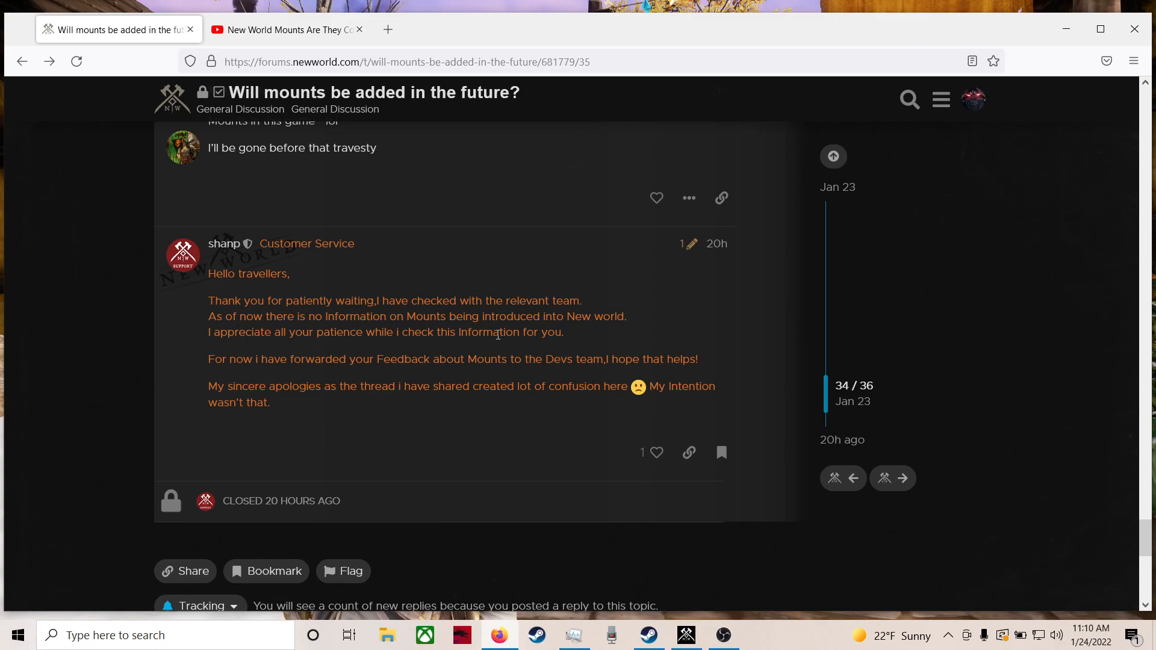
{"action": "mouse_move", "coordinate": [352, 360]}
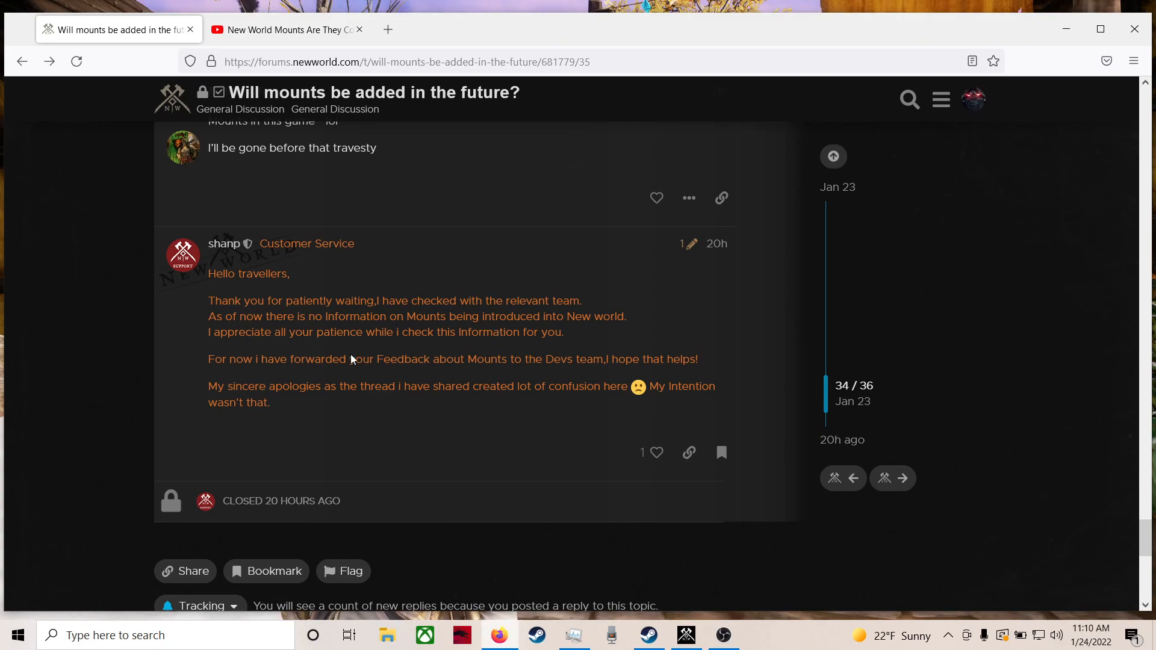
{"action": "mouse_move", "coordinate": [407, 378]}
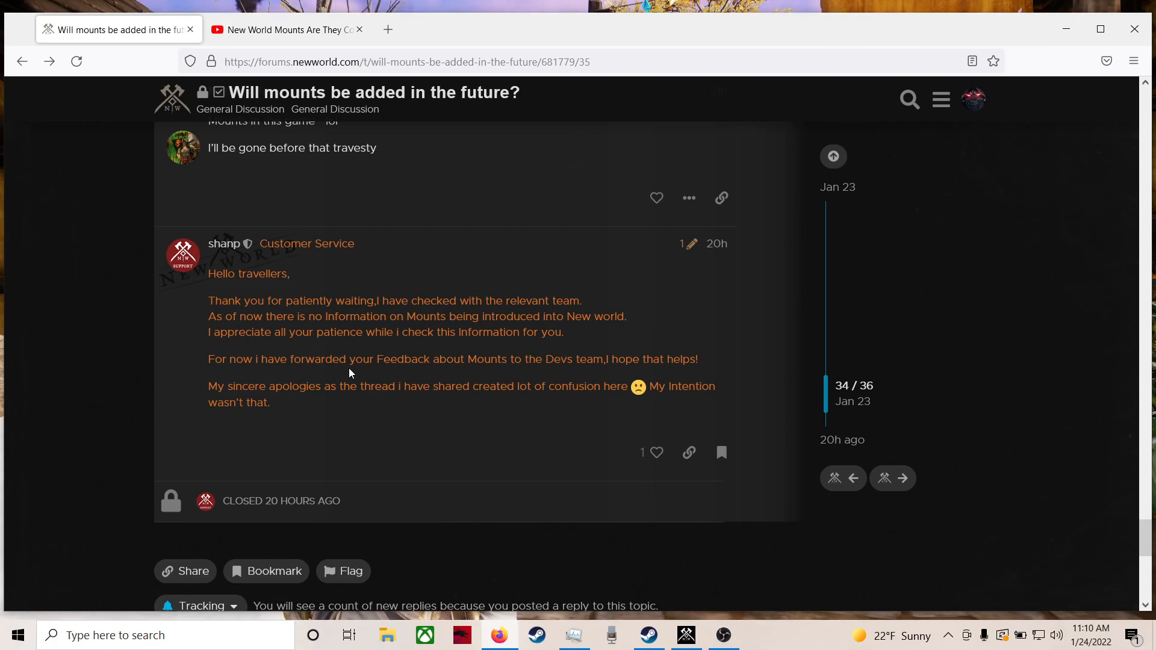
{"action": "mouse_move", "coordinate": [314, 417]}
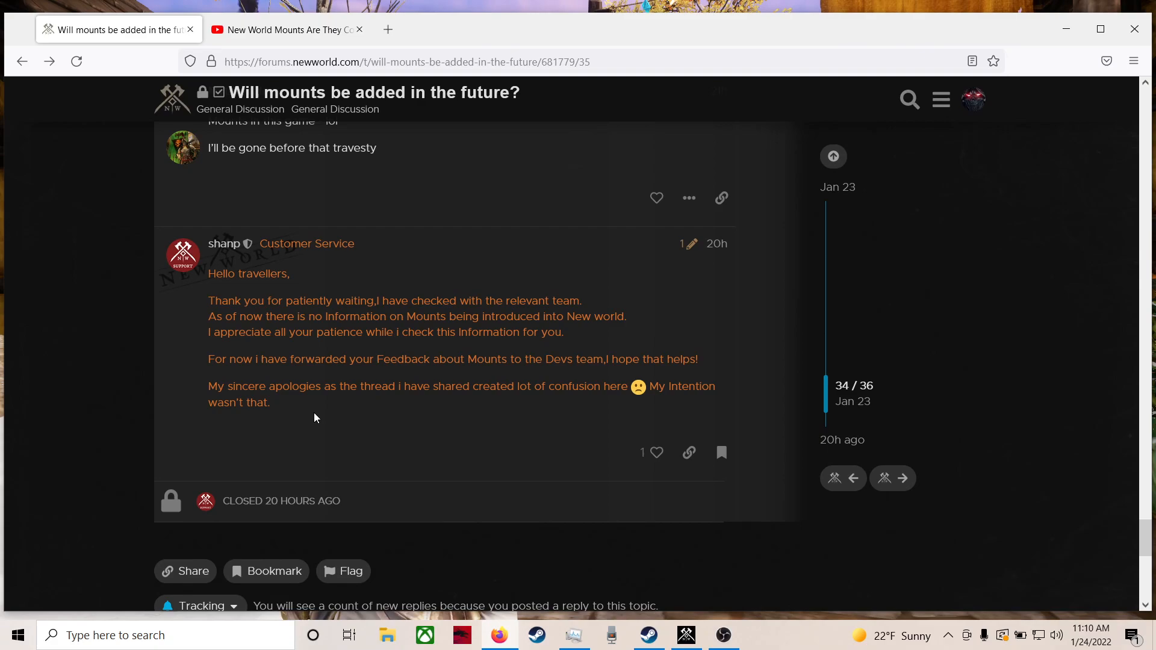
{"action": "mouse_move", "coordinate": [450, 405]}
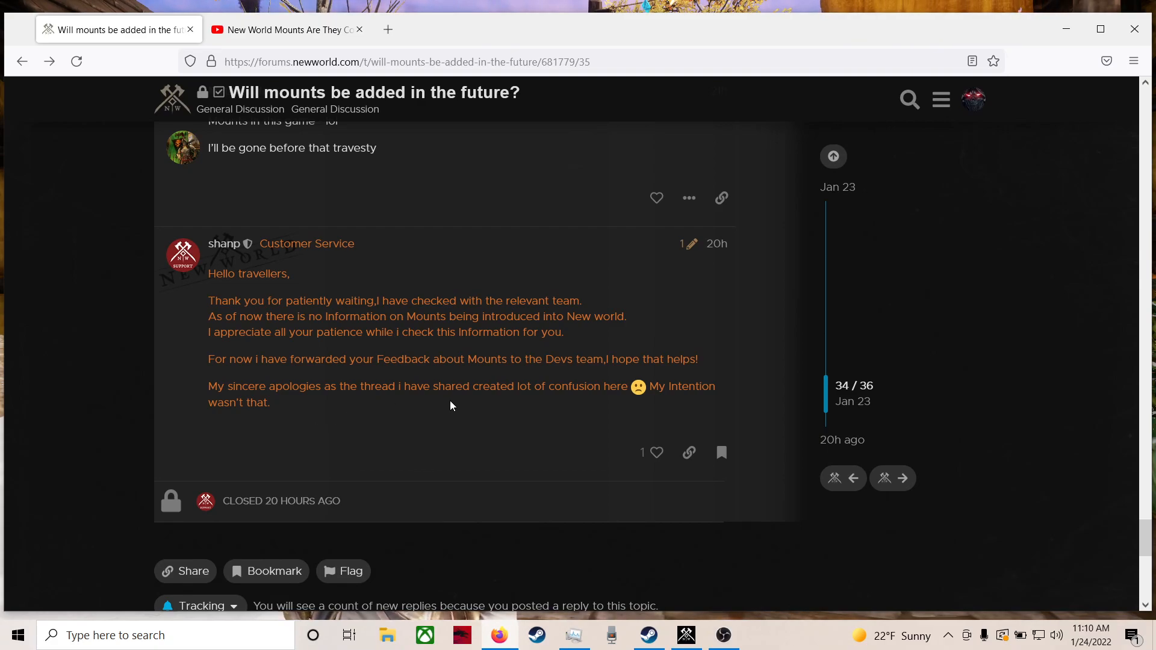
{"action": "mouse_move", "coordinate": [574, 406]}
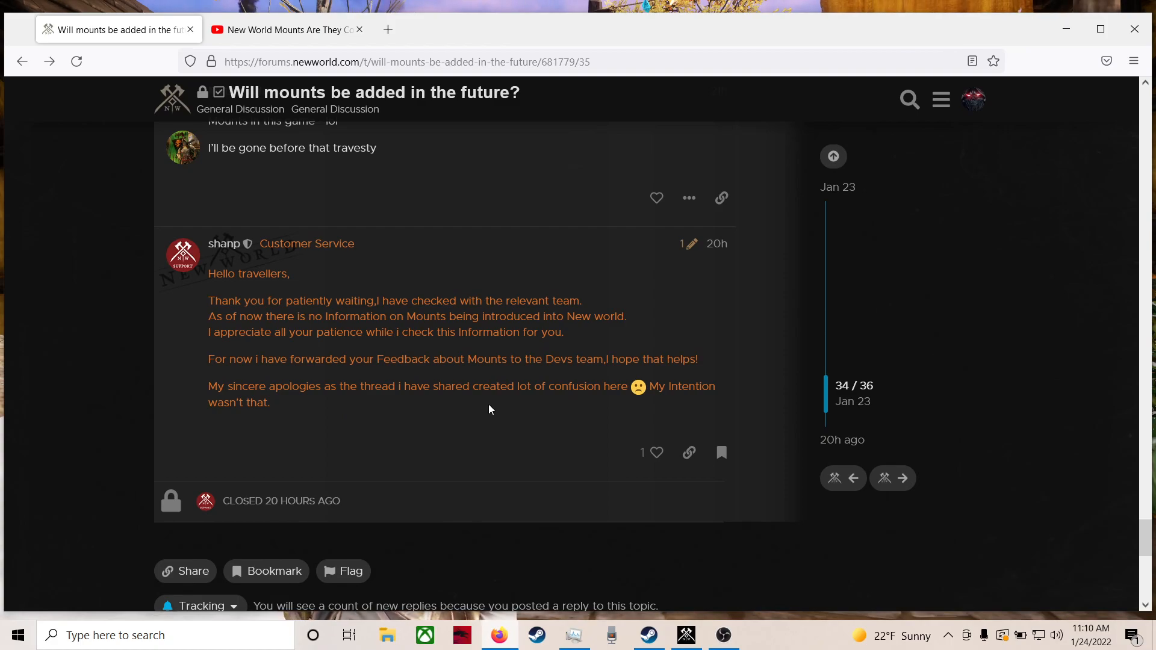
{"action": "scroll", "scroll_direction": "up", "scroll_amount": 3}
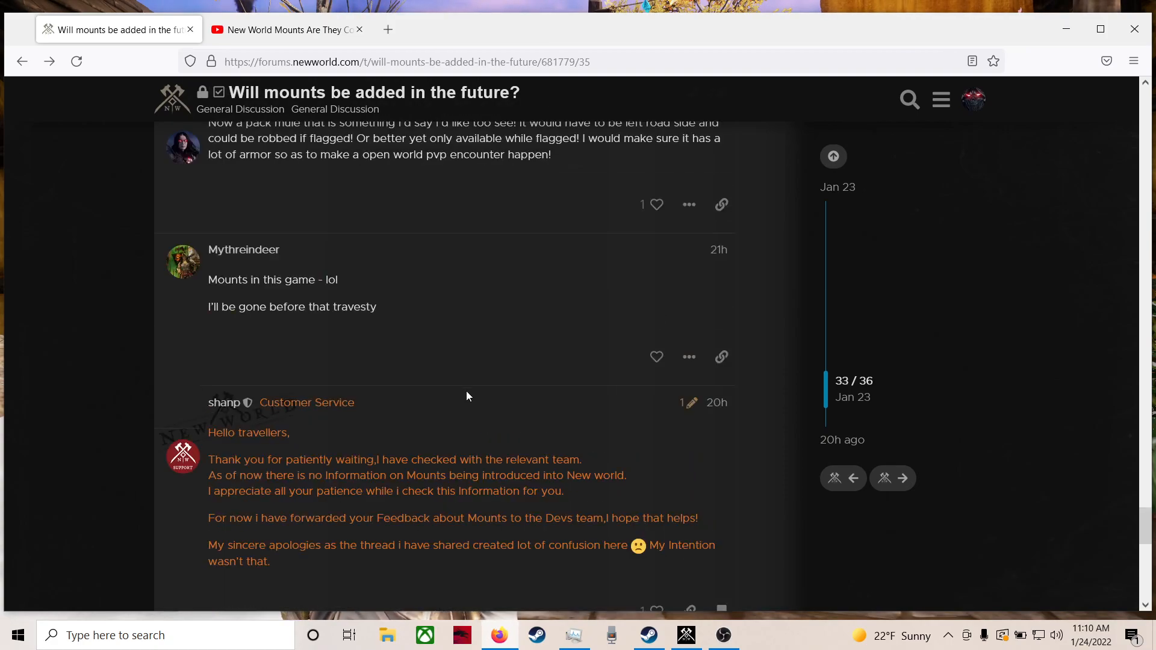
{"action": "scroll", "scroll_direction": "down", "scroll_amount": 3}
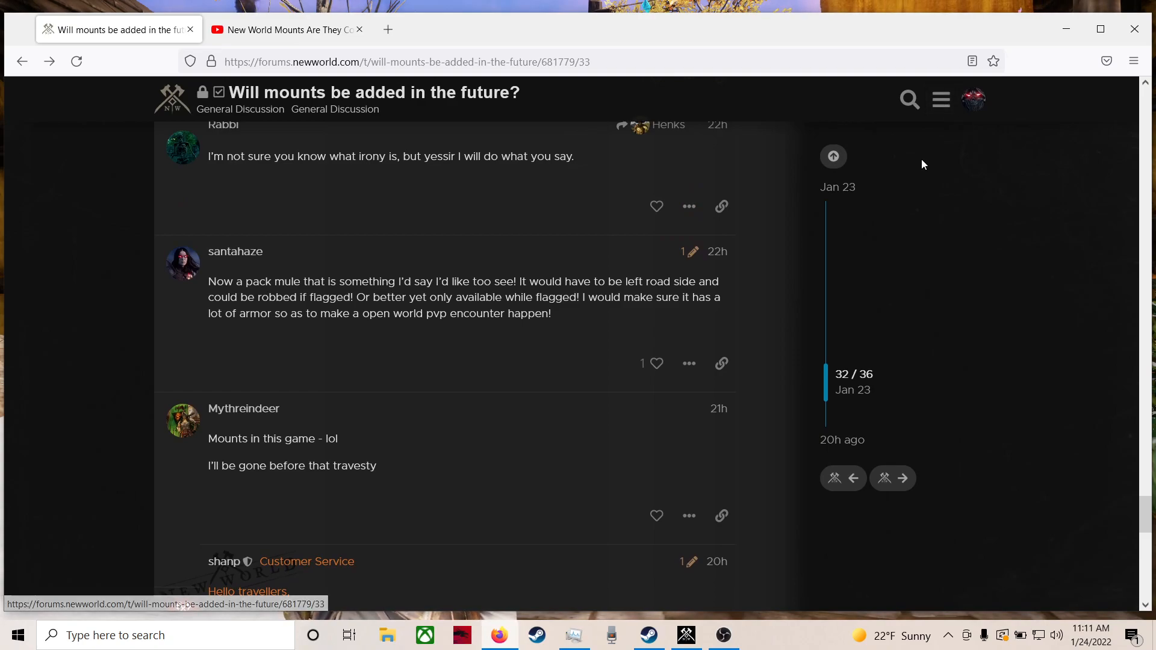
{"action": "scroll", "scroll_direction": "down", "scroll_amount": 3}
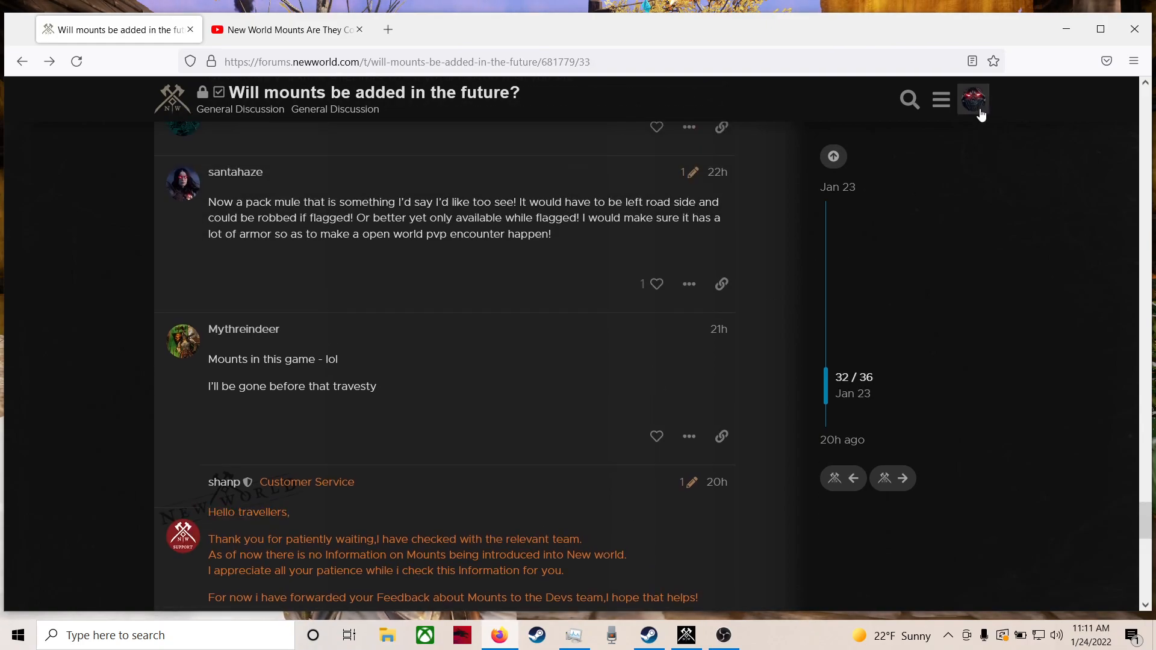
Open the 'RE: Loot luck and what it does actually affect' reply from notifications
{"action": "left_click", "coordinate": [973, 99]}
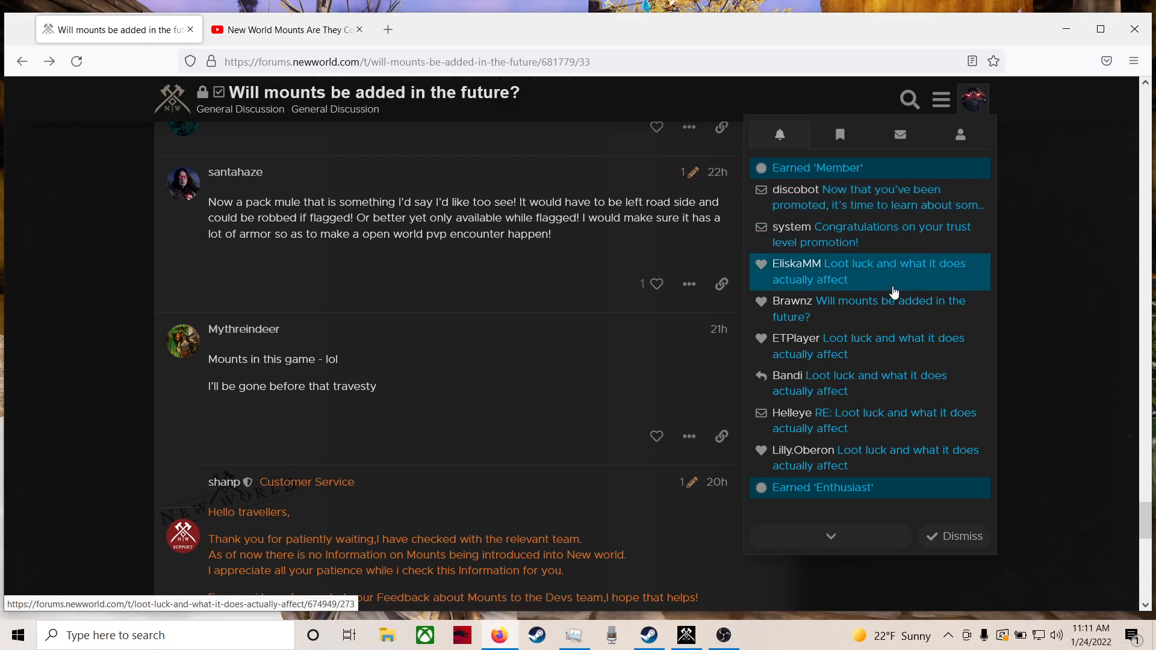
{"action": "mouse_move", "coordinate": [900, 421]}
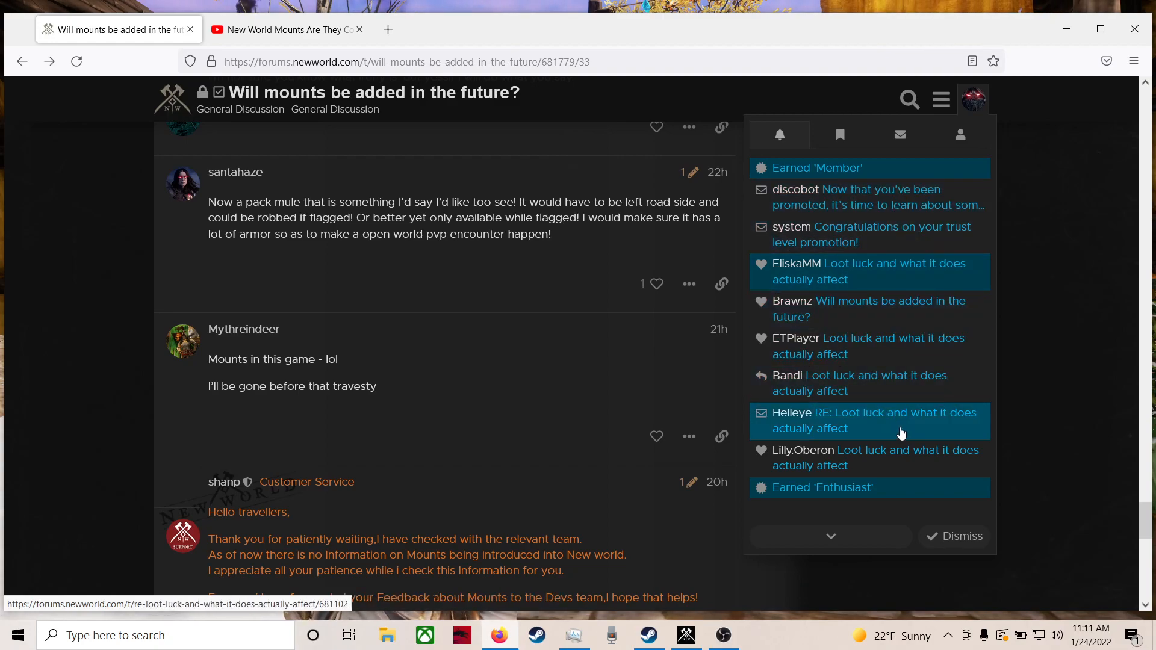
{"action": "left_click", "coordinate": [875, 420]}
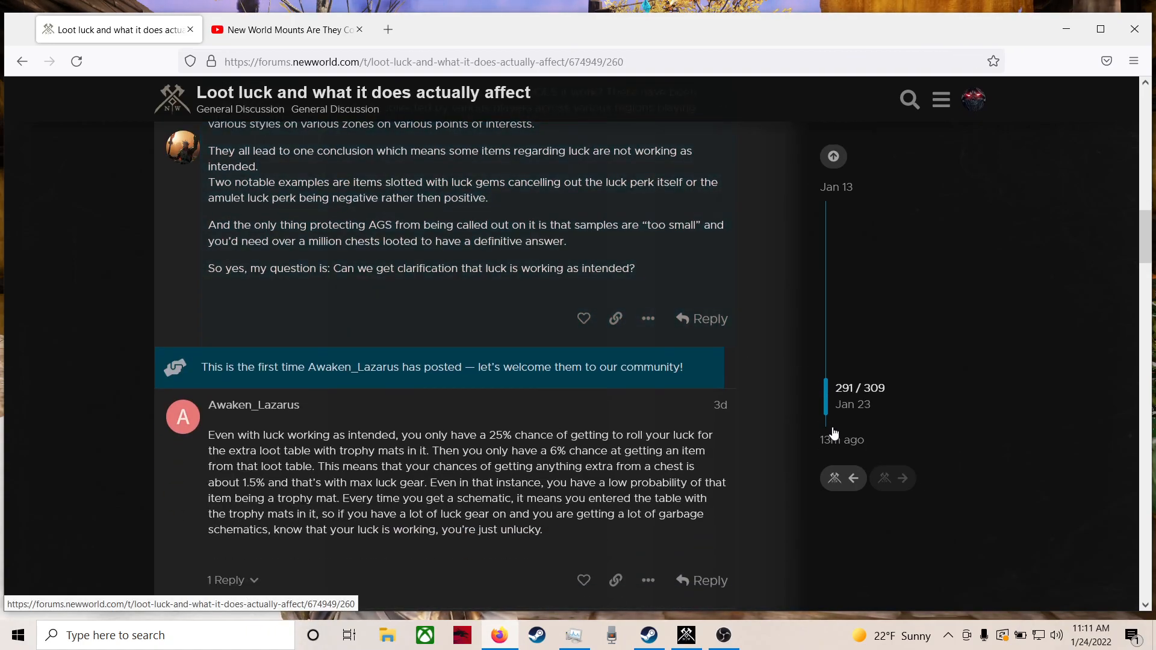
{"action": "scroll", "scroll_direction": "down", "scroll_amount": 3}
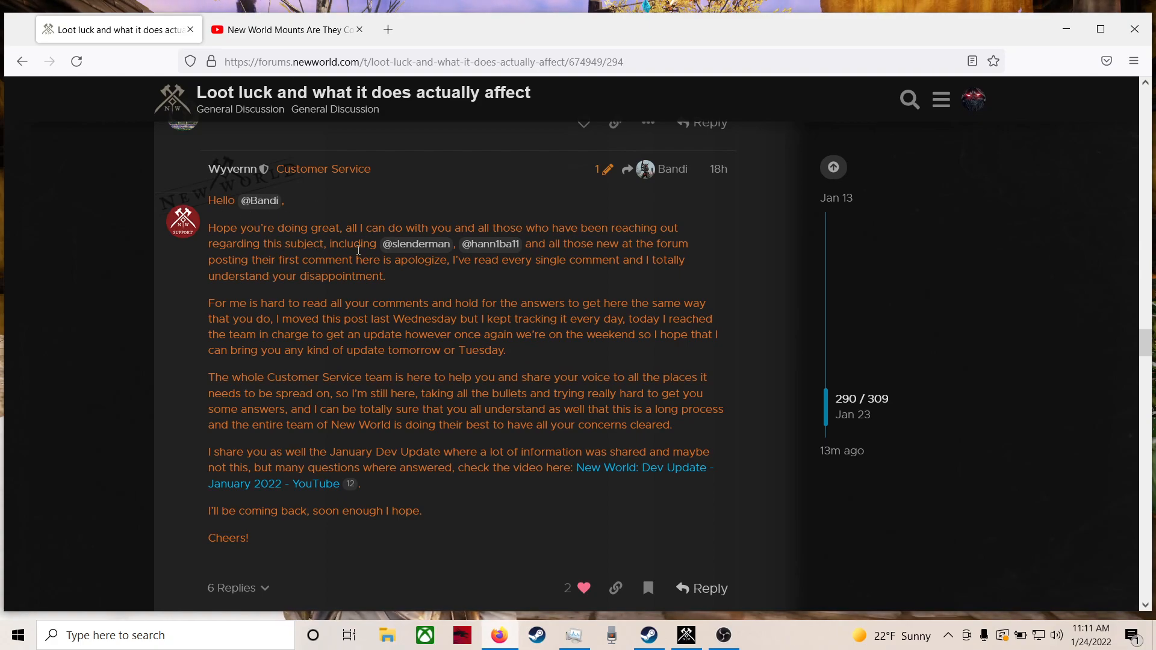
{"action": "mouse_move", "coordinate": [419, 240]}
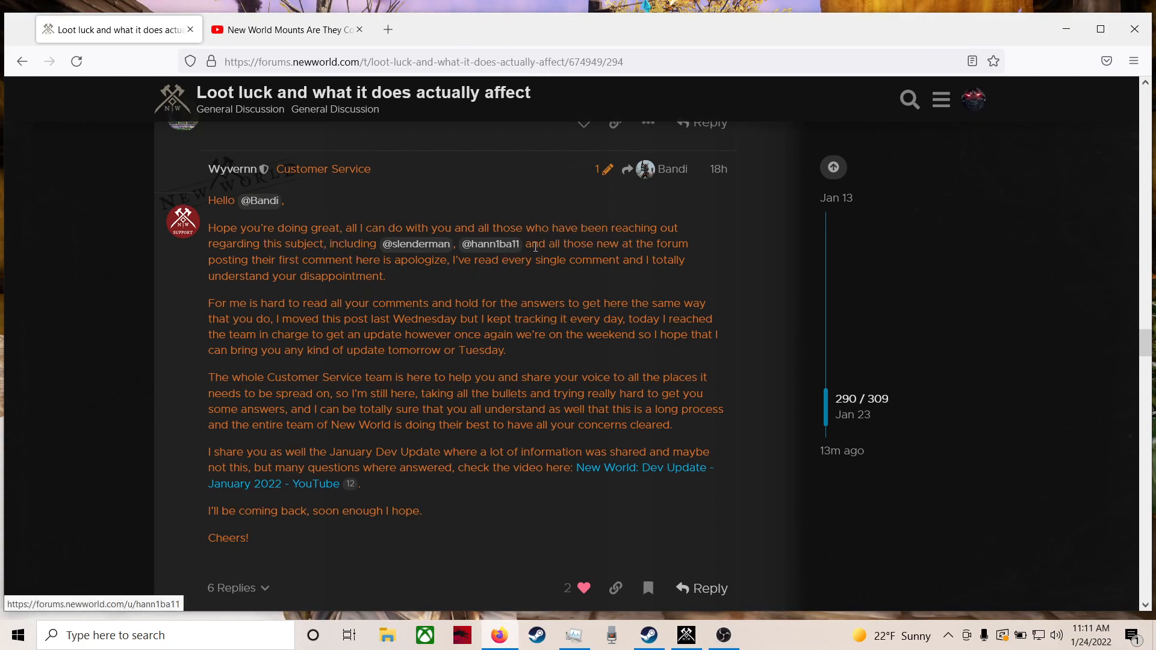
{"action": "mouse_move", "coordinate": [300, 265]}
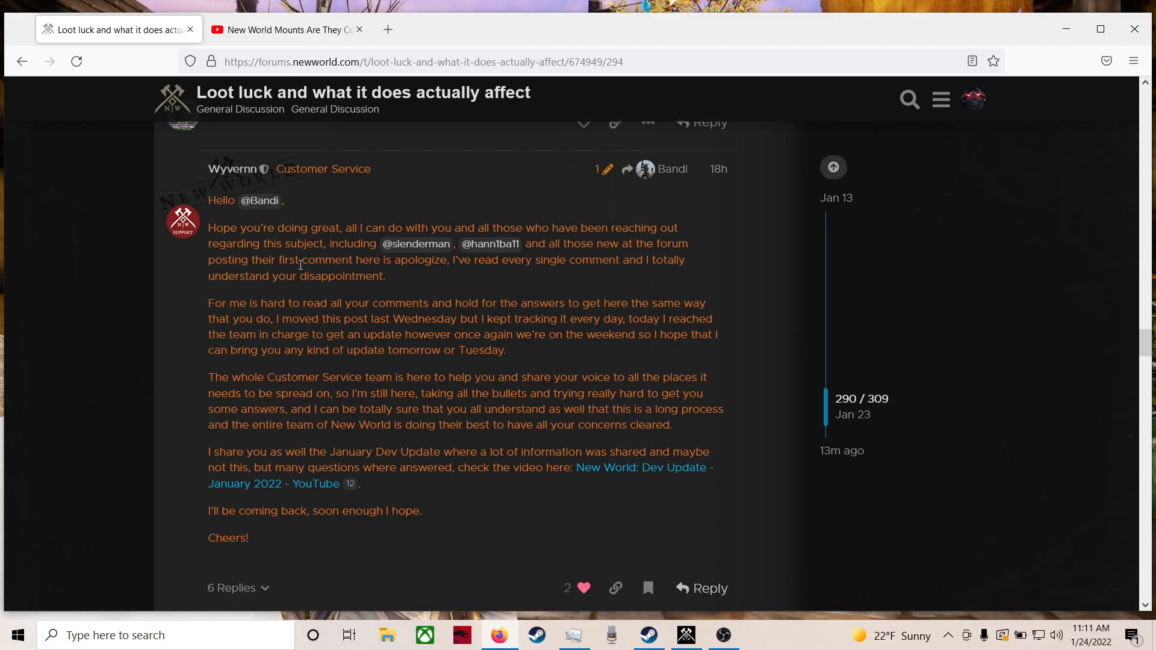
{"action": "mouse_move", "coordinate": [411, 260]}
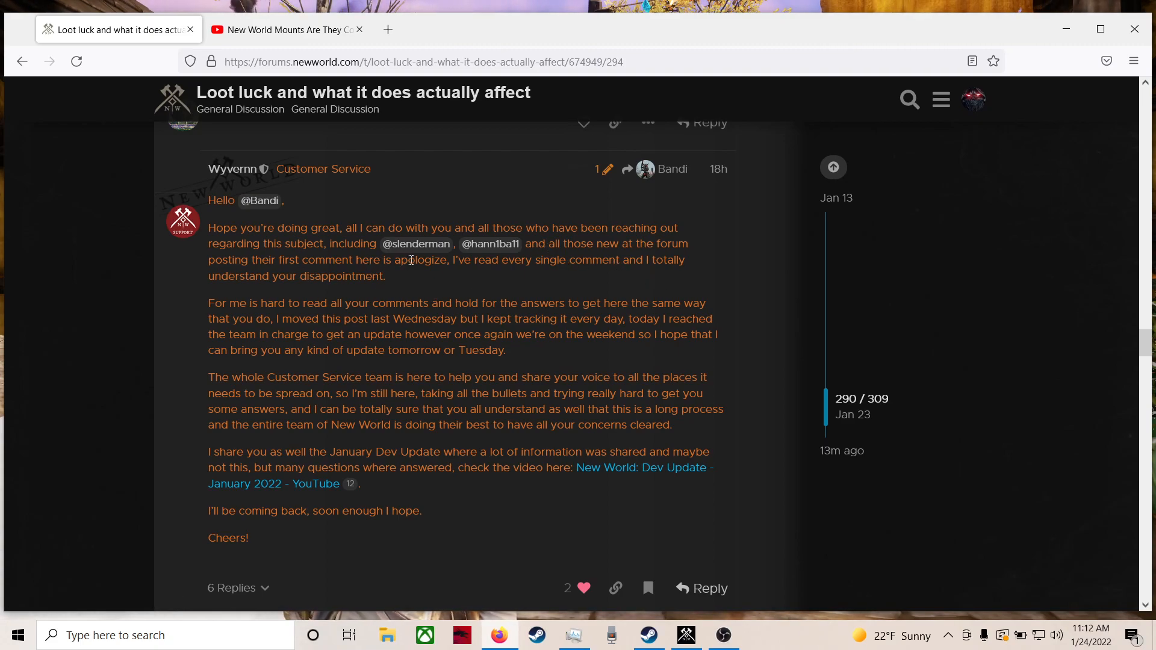
{"action": "mouse_move", "coordinate": [494, 289]}
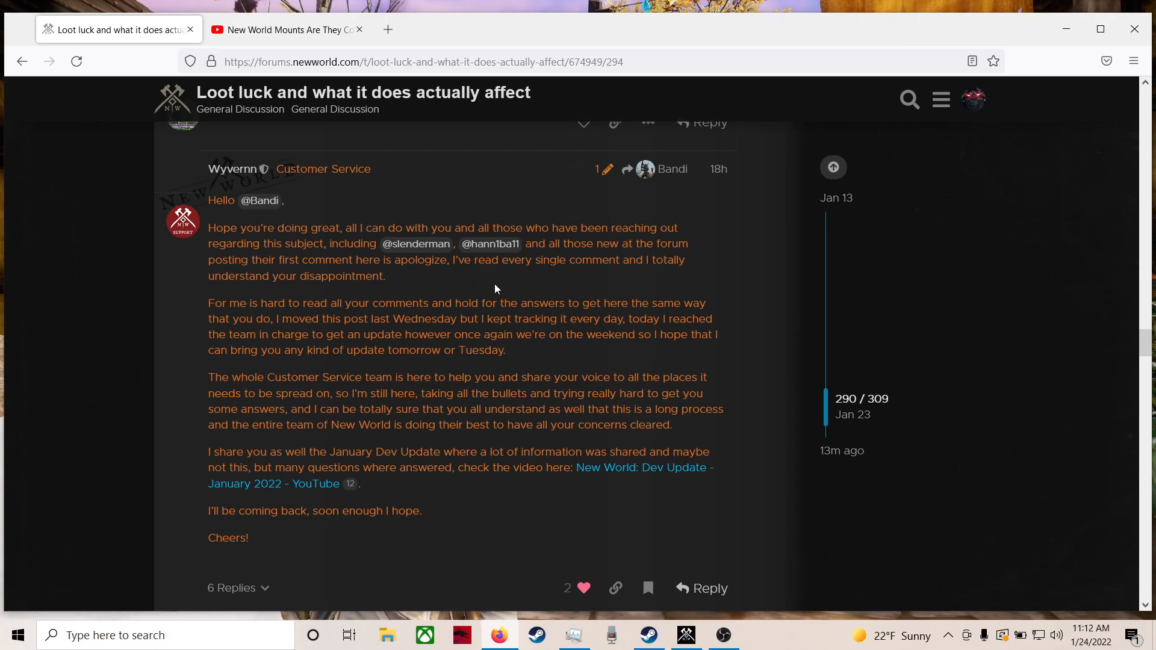
{"action": "scroll", "scroll_direction": "down", "scroll_amount": 3}
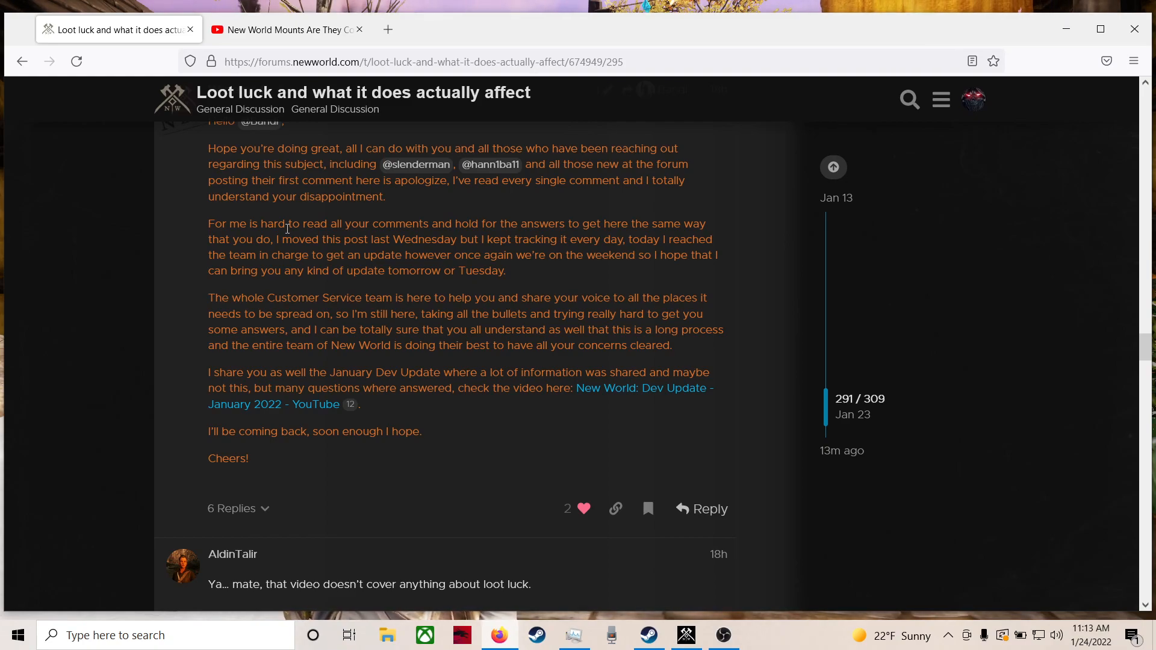
{"action": "scroll", "scroll_direction": "down", "scroll_amount": 3}
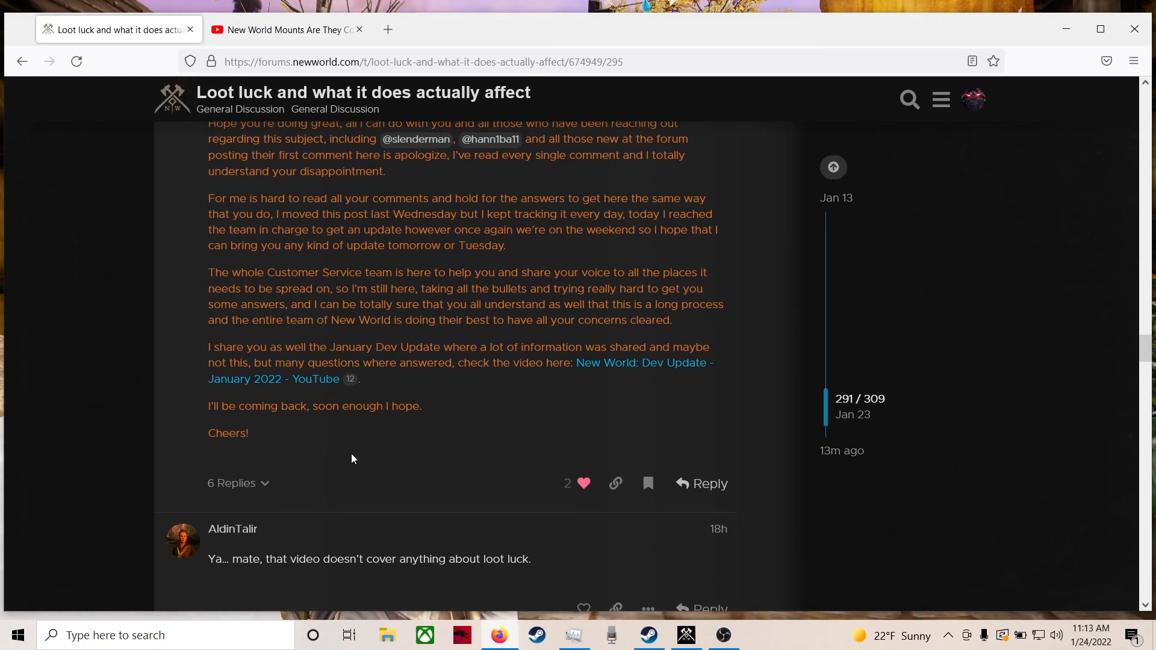
{"action": "scroll", "scroll_direction": "down", "scroll_amount": 3}
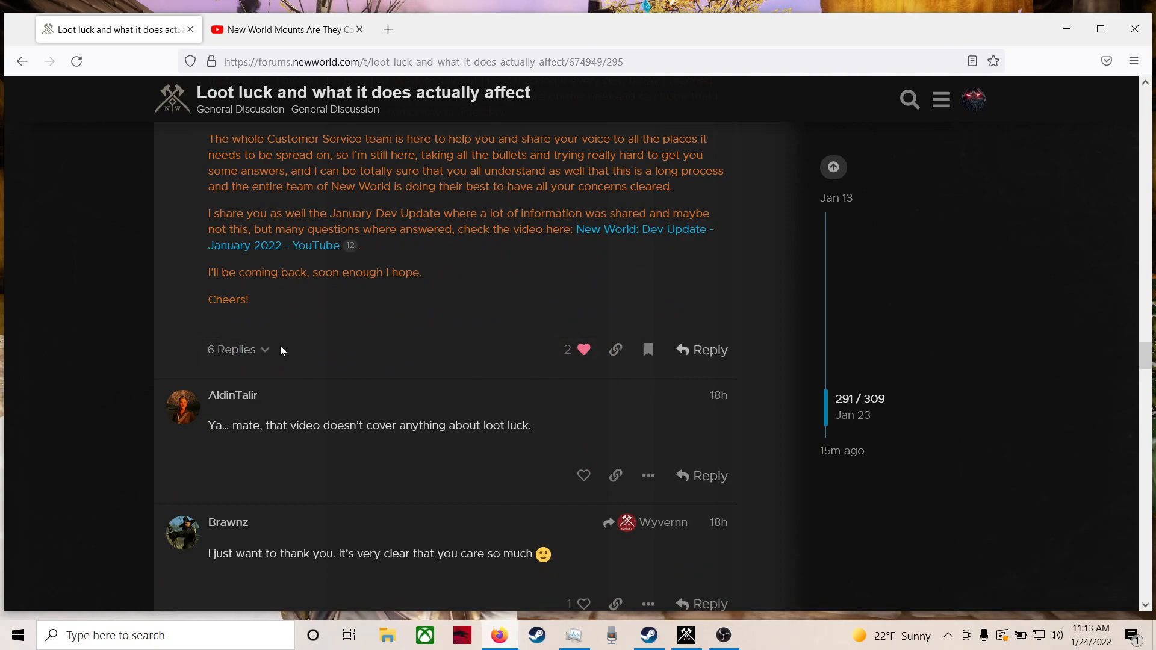
{"action": "scroll", "scroll_direction": "down", "scroll_amount": 3}
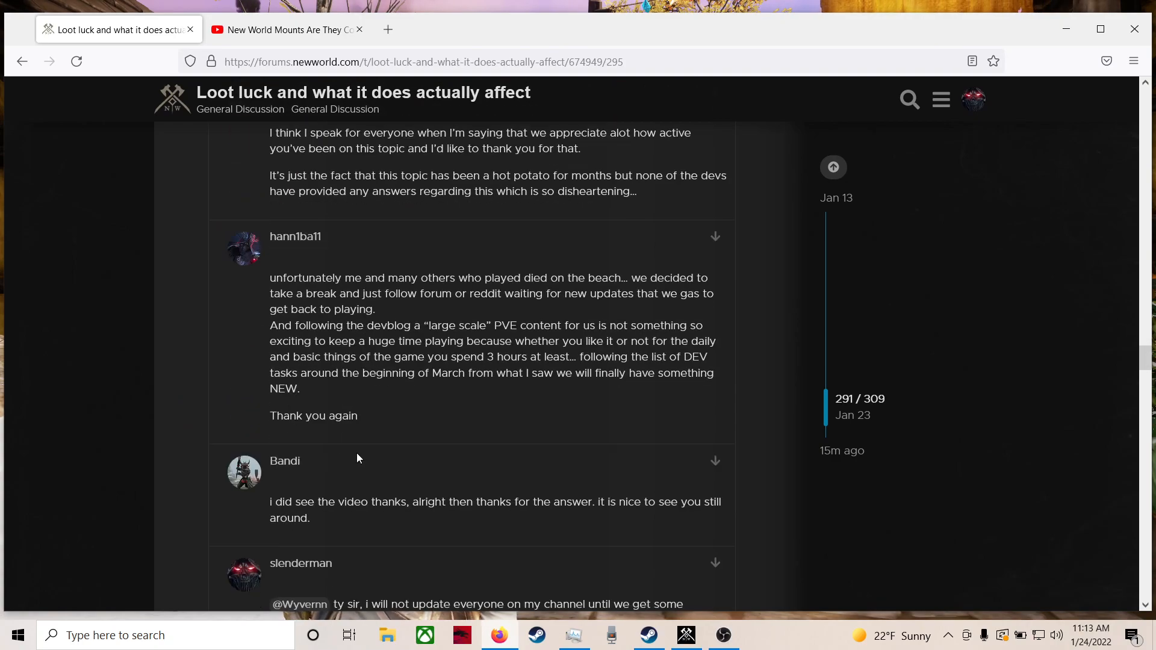
{"action": "scroll", "scroll_direction": "down", "scroll_amount": 3}
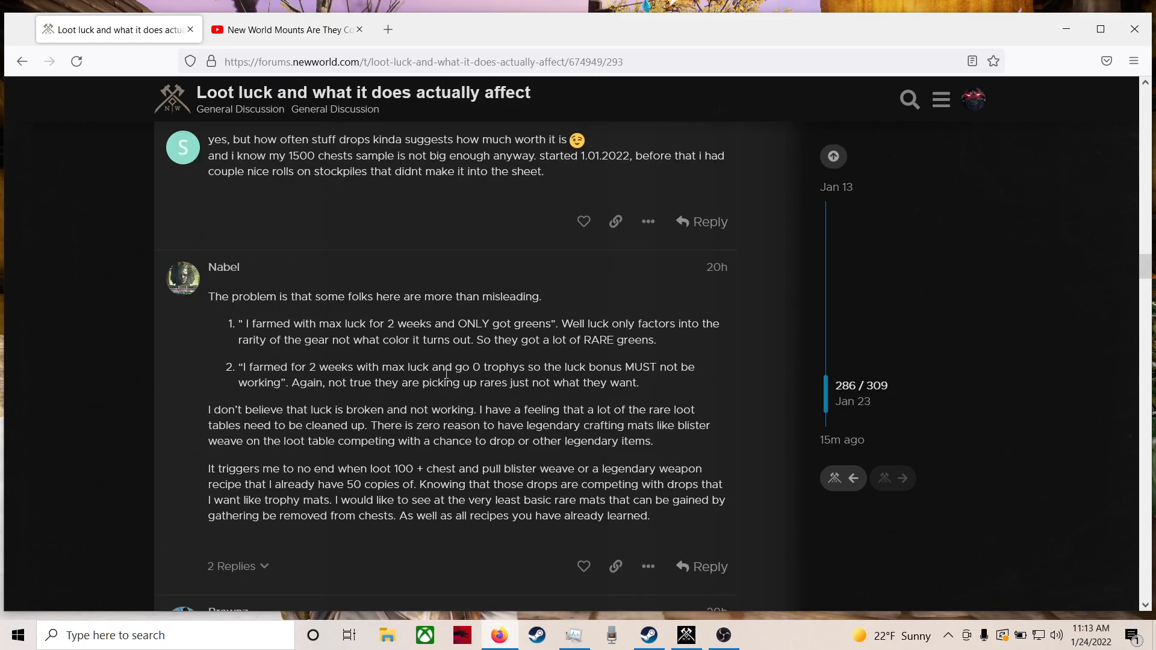
{"action": "scroll", "scroll_direction": "down", "scroll_amount": 3}
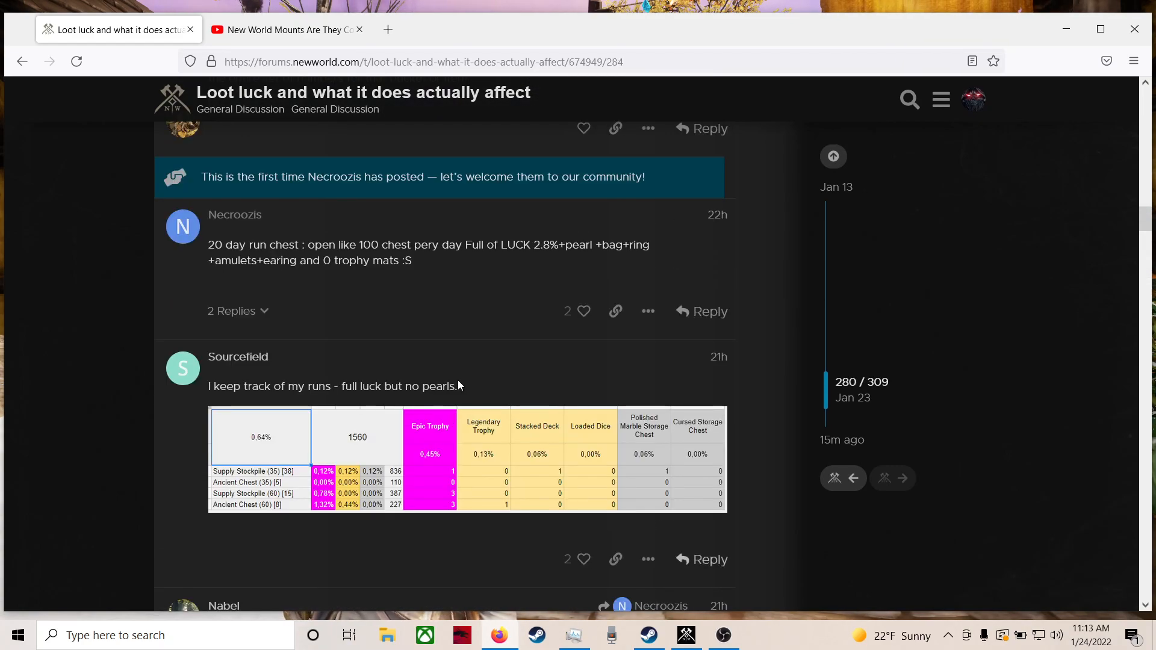
{"action": "mouse_move", "coordinate": [555, 361]}
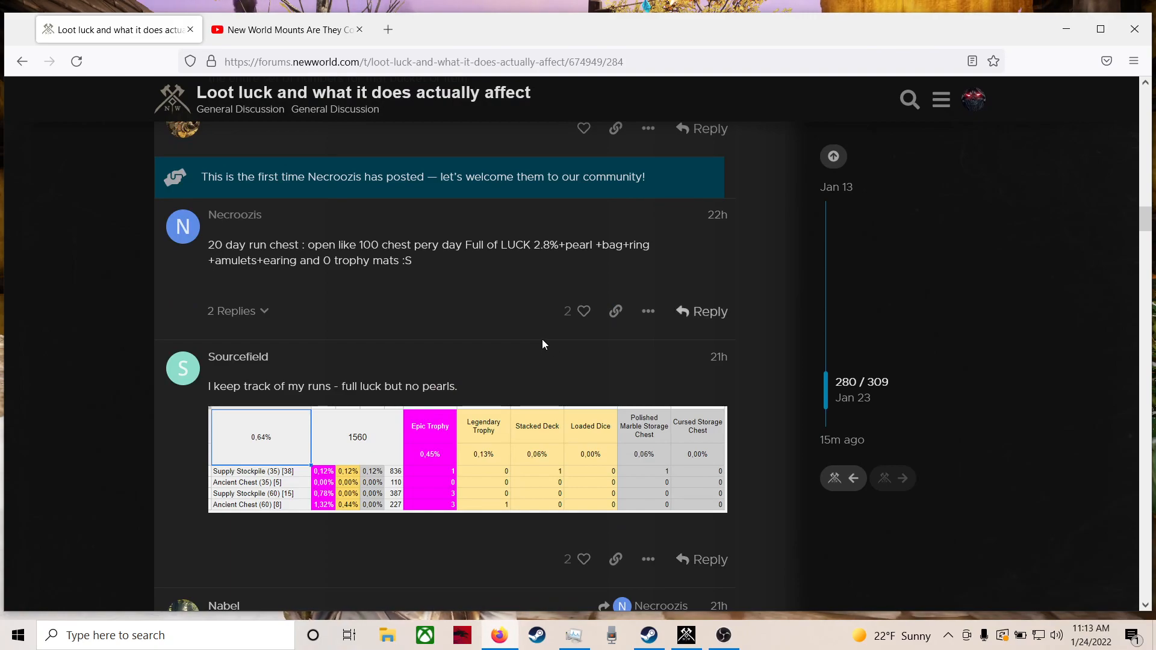
{"action": "mouse_move", "coordinate": [536, 340]}
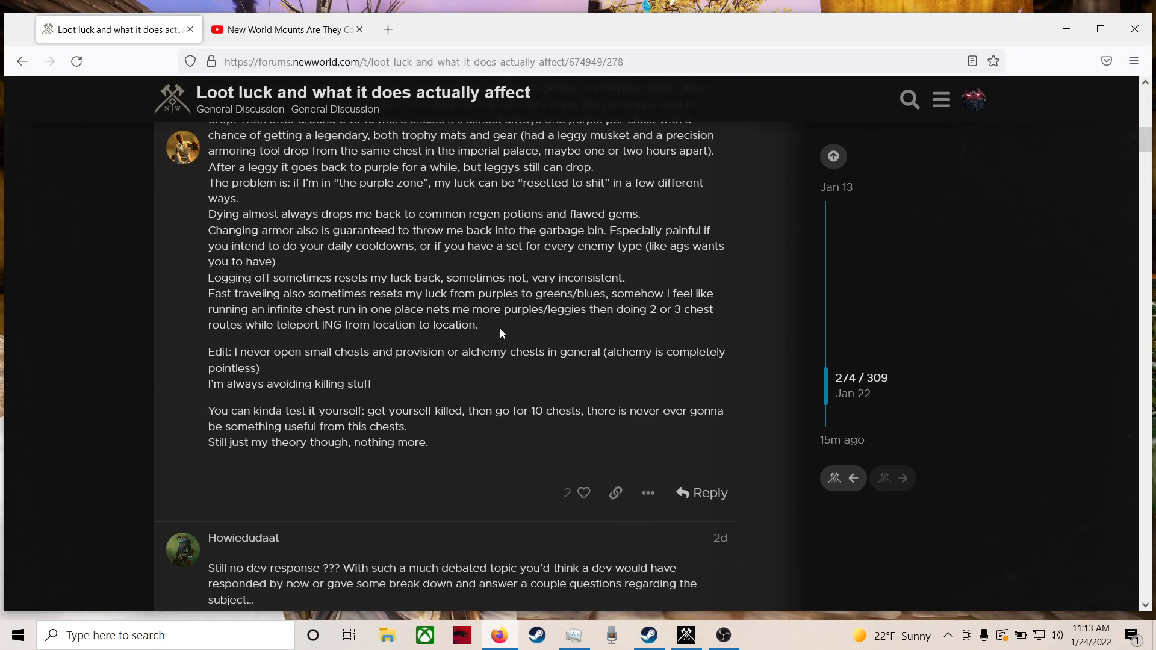
{"action": "scroll", "scroll_direction": "up", "scroll_amount": 3}
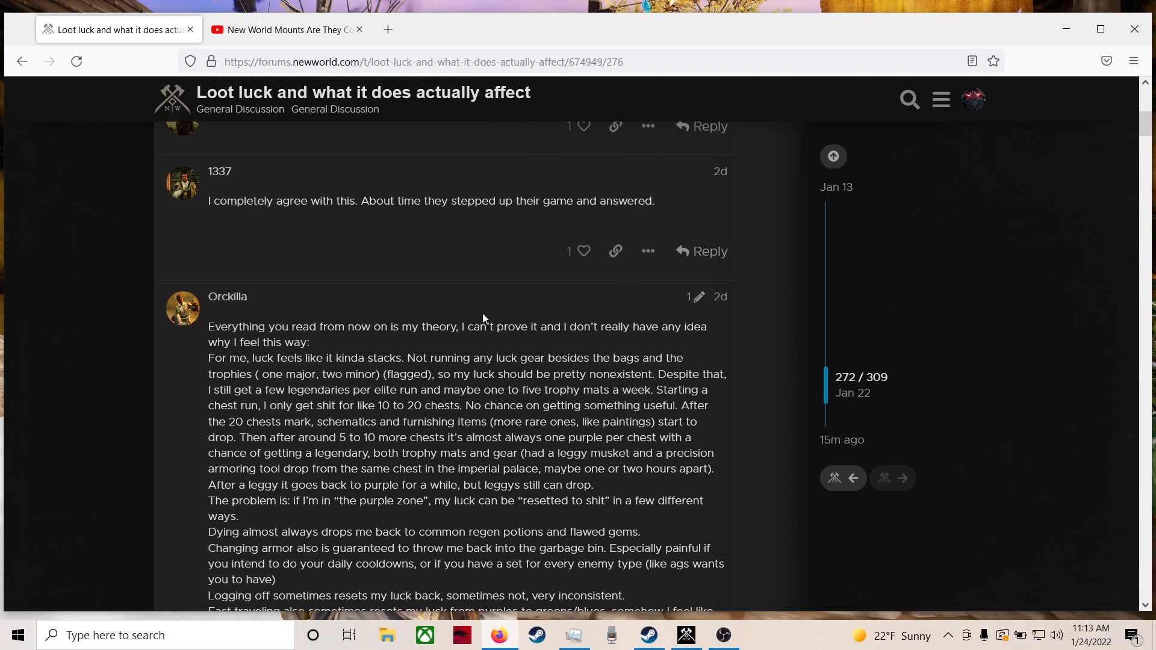
{"action": "mouse_move", "coordinate": [632, 347]}
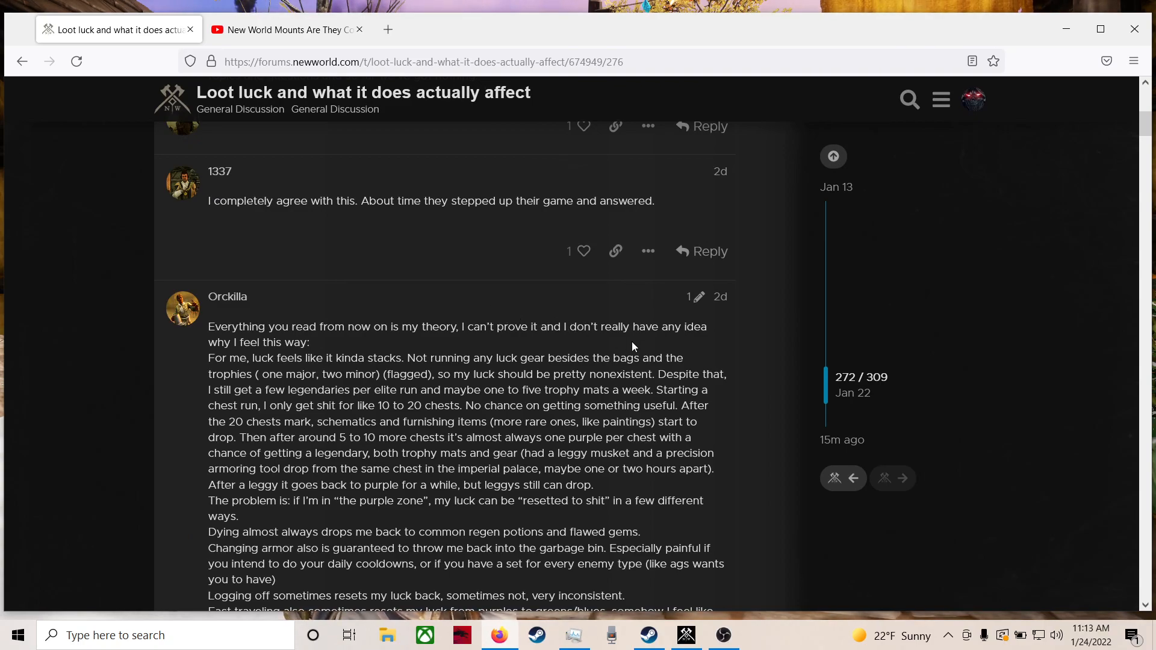
{"action": "scroll", "scroll_direction": "down", "scroll_amount": 3}
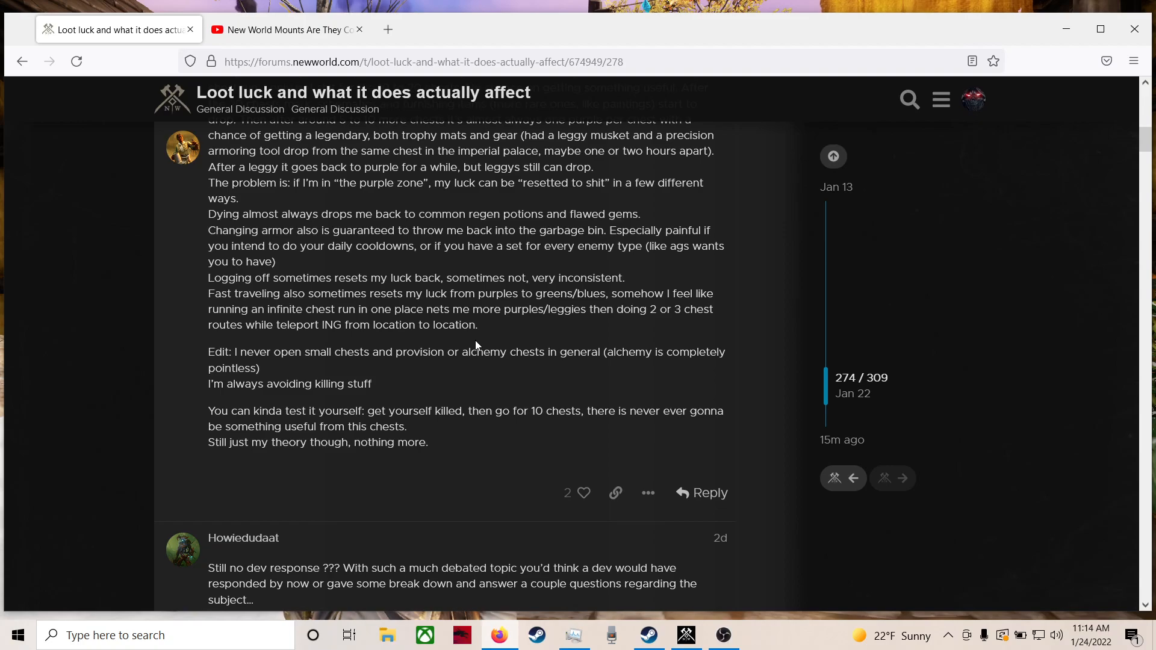
{"action": "mouse_move", "coordinate": [453, 345]}
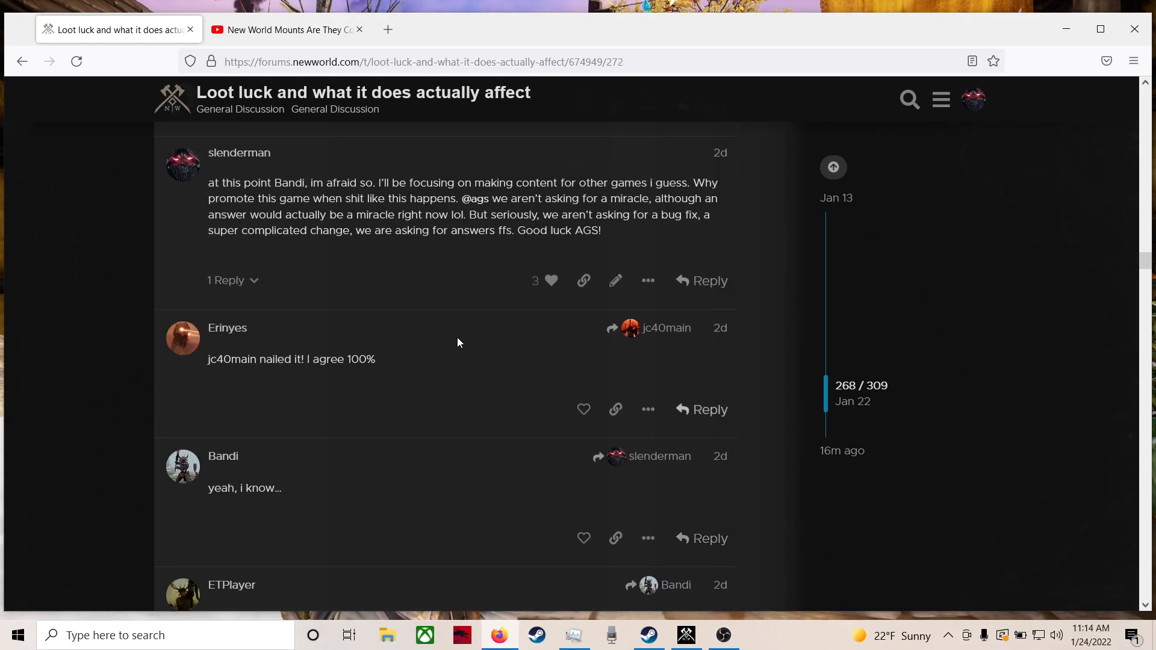
{"action": "mouse_move", "coordinate": [337, 294]}
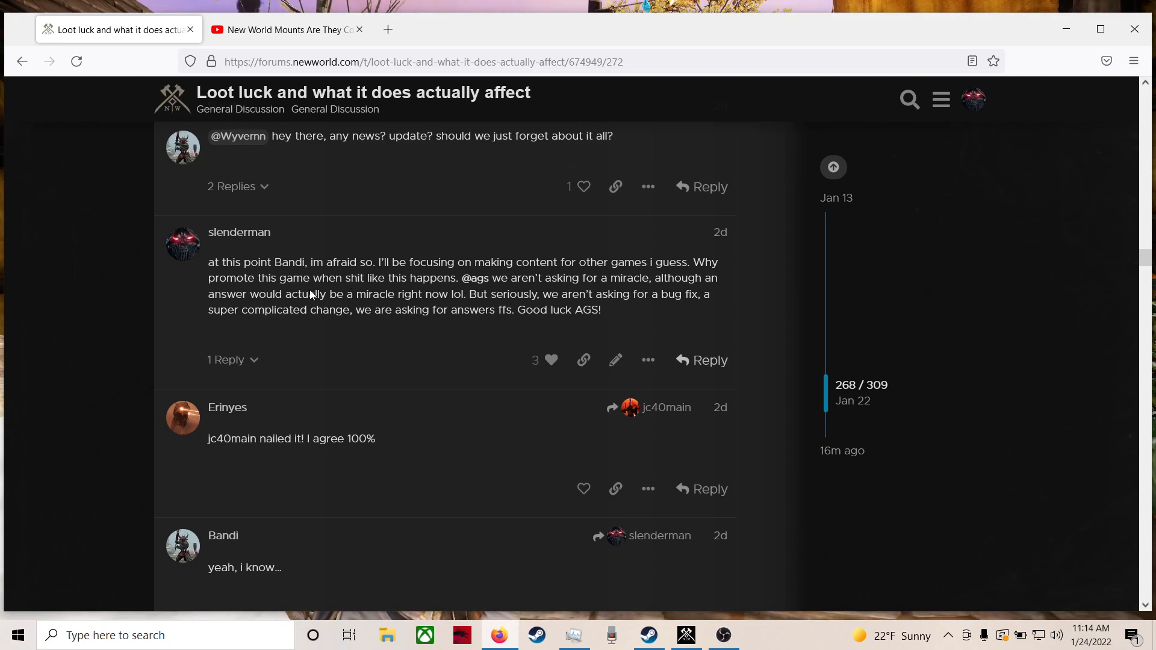
{"action": "left_click_drag", "start_coordinate": [268, 278], "coordinate": [311, 278]}
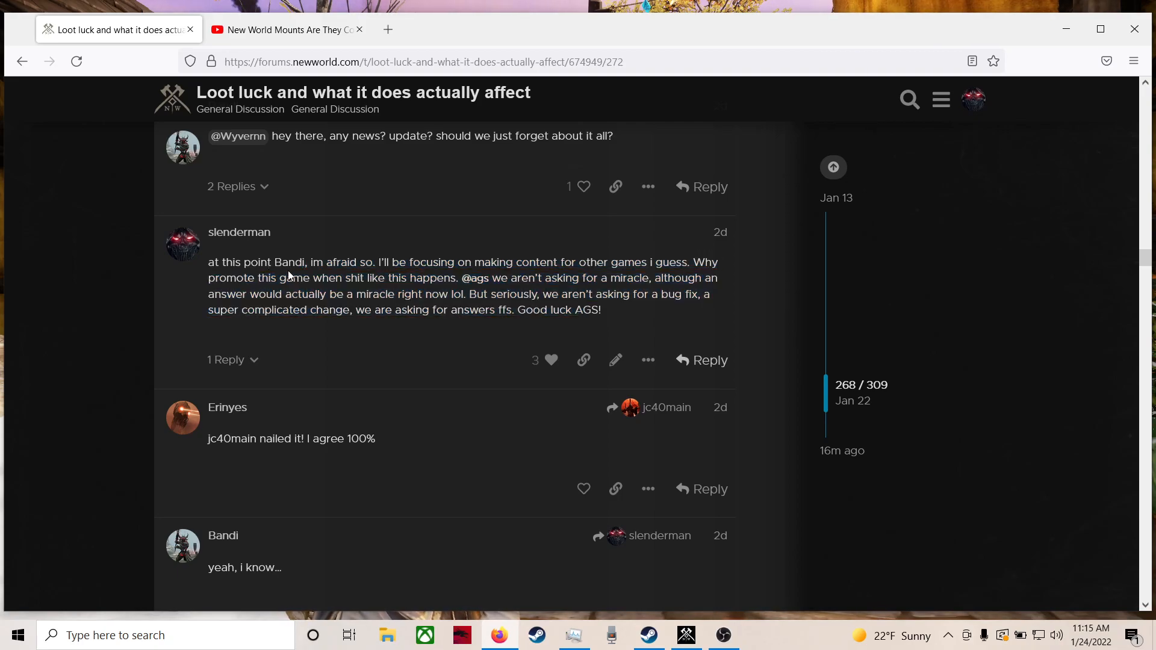
{"action": "mouse_move", "coordinate": [452, 280]}
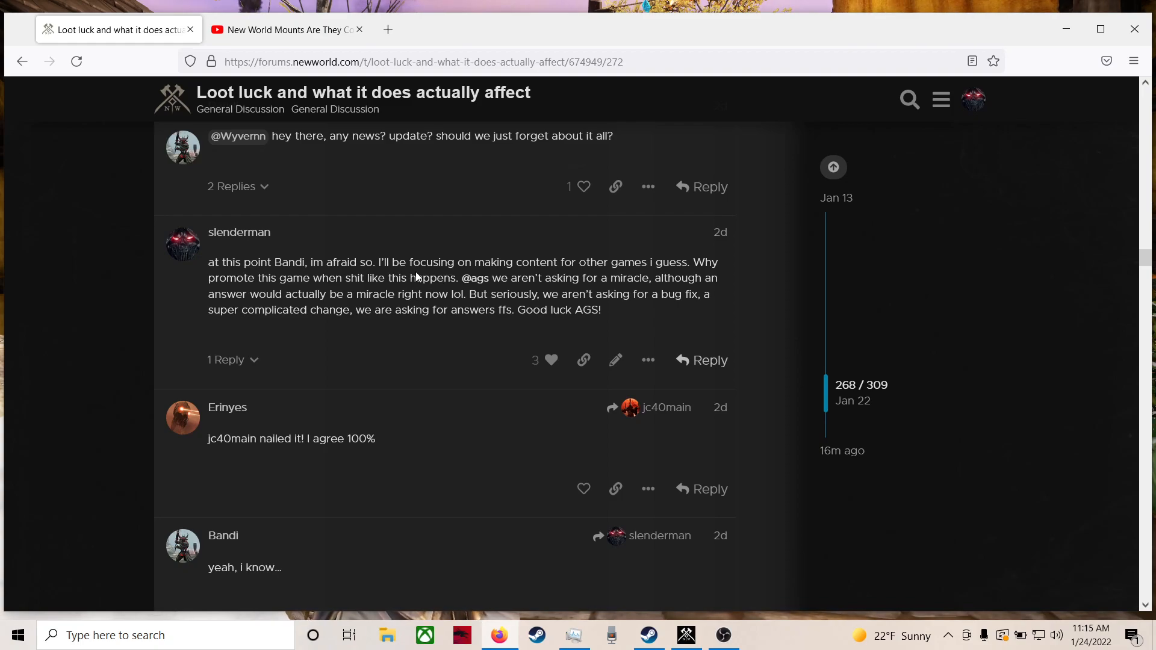
{"action": "left_click_drag", "start_coordinate": [278, 278], "coordinate": [601, 310]}
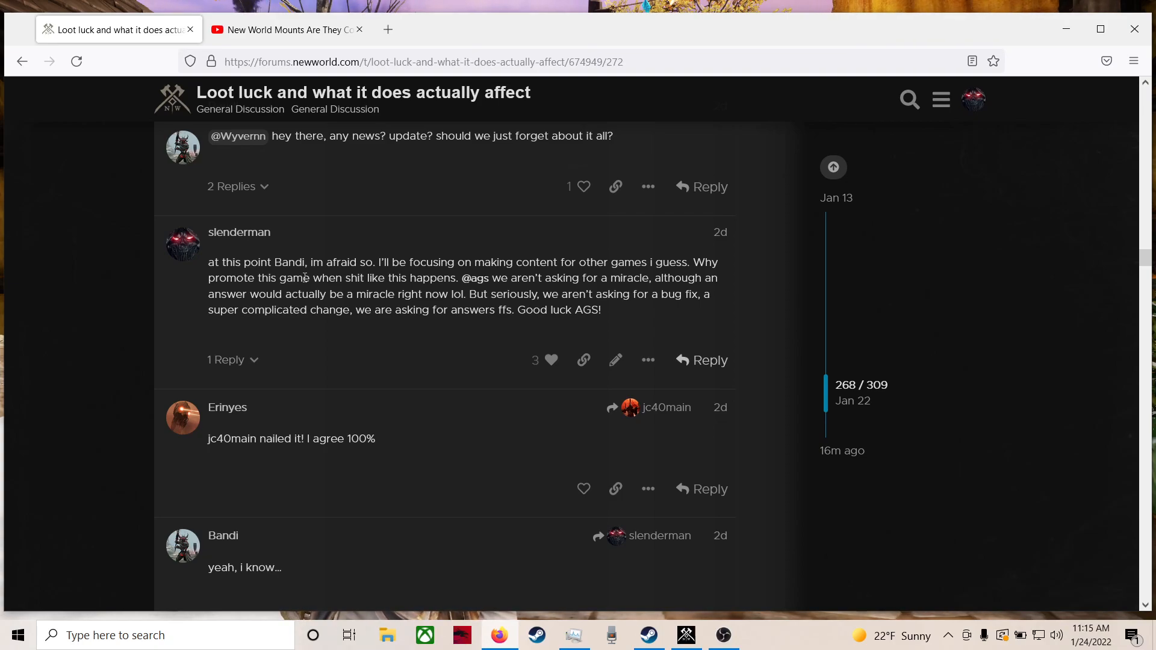
{"action": "mouse_move", "coordinate": [507, 327]}
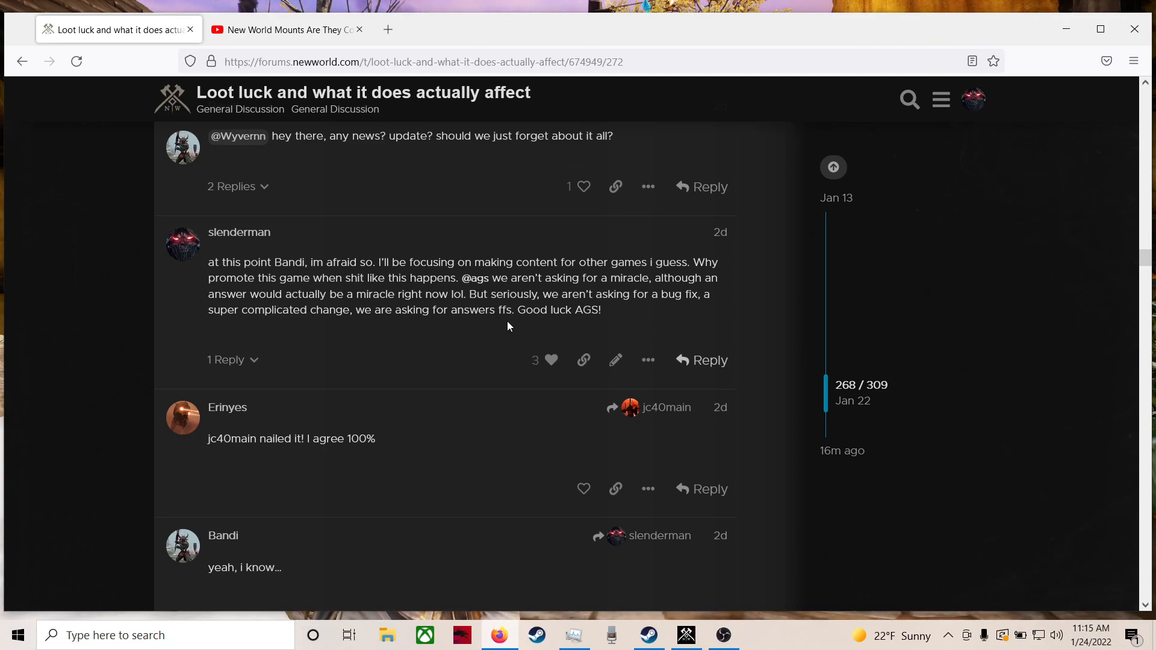